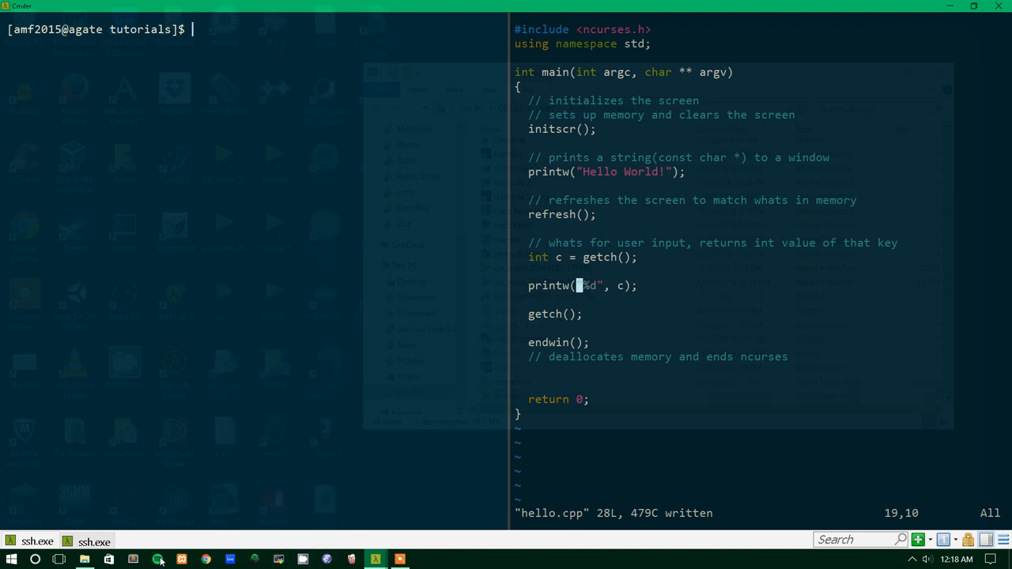
# Set the desktop icons to medium size from the desktop view options.
pyautogui.rightClick(85, 560)
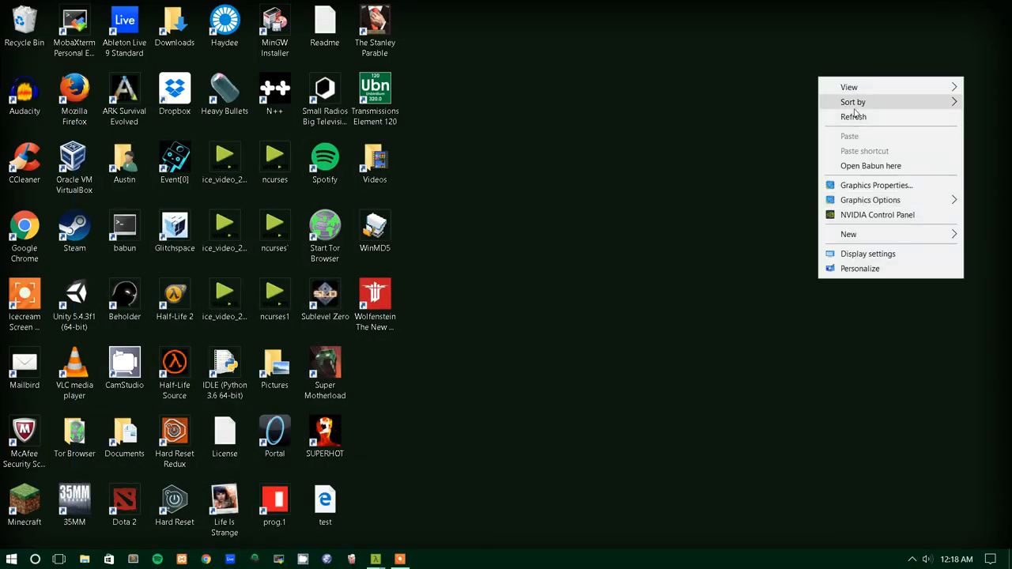
pyautogui.click(849, 87)
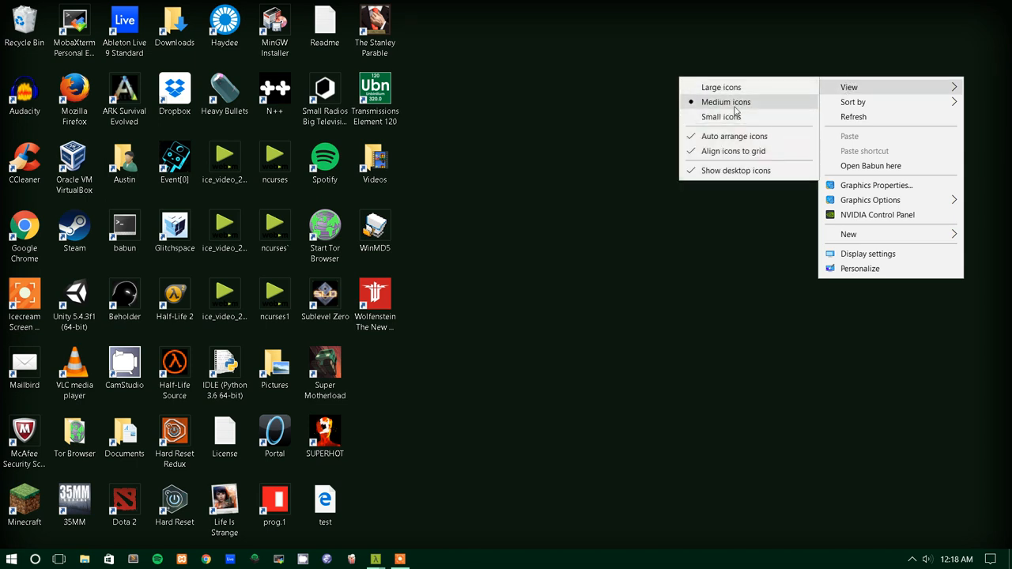
pyautogui.click(735, 170)
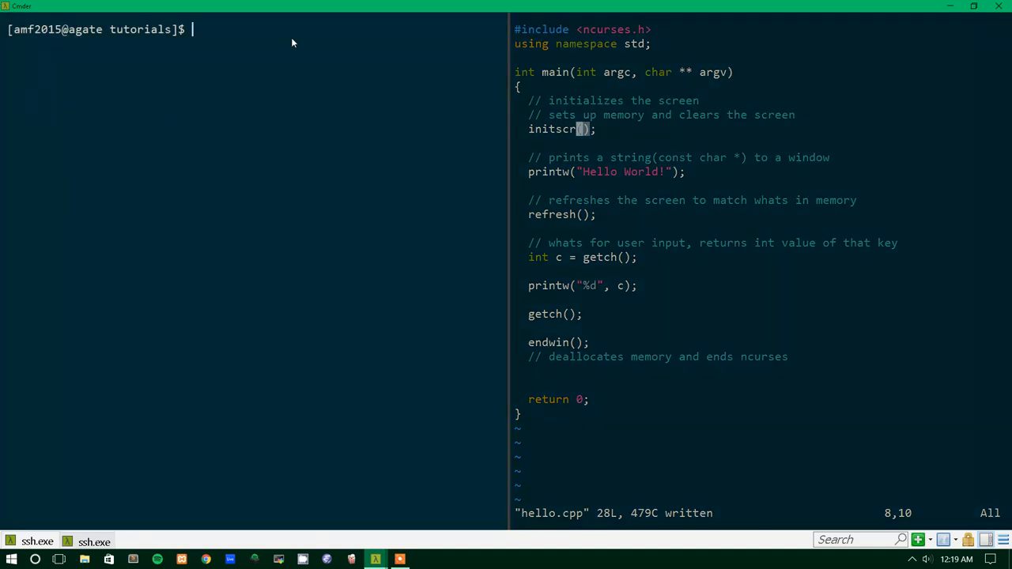
pyautogui.moveTo(3, 26)
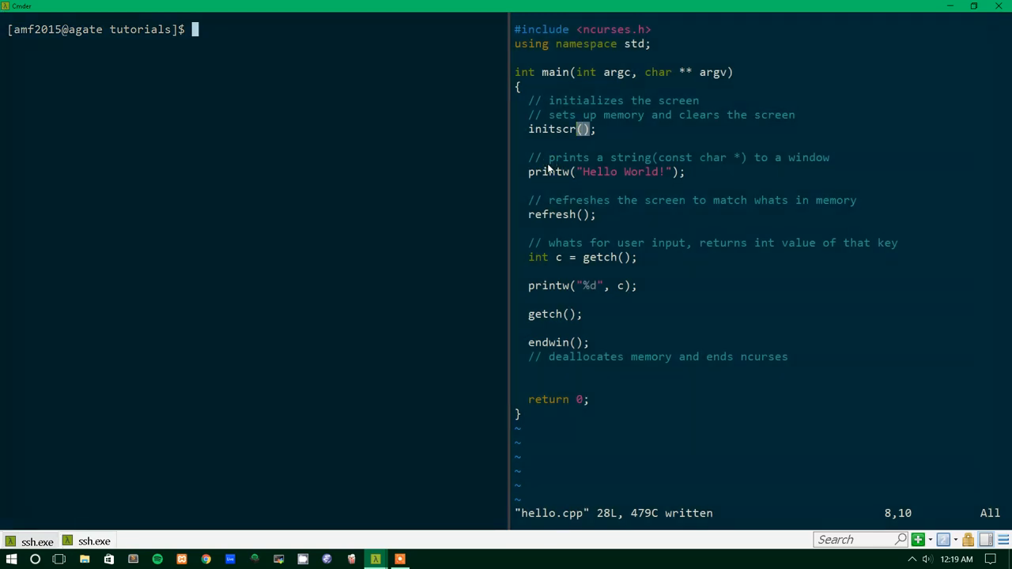
# Below initscr(), add the comment '// moves the cursor to the specified location' and move(y, x);.
pyautogui.press('o')
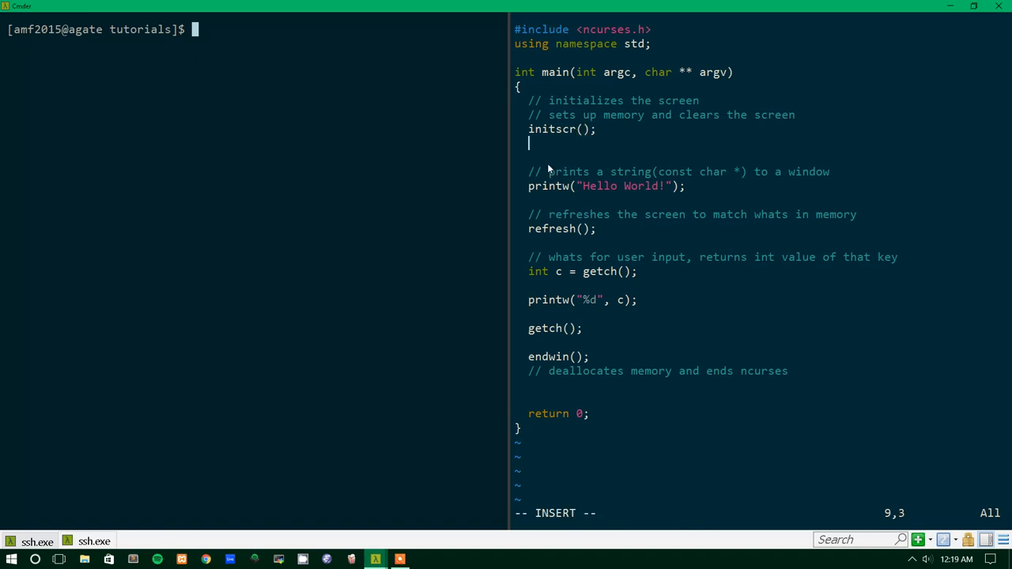
pyautogui.write('m')
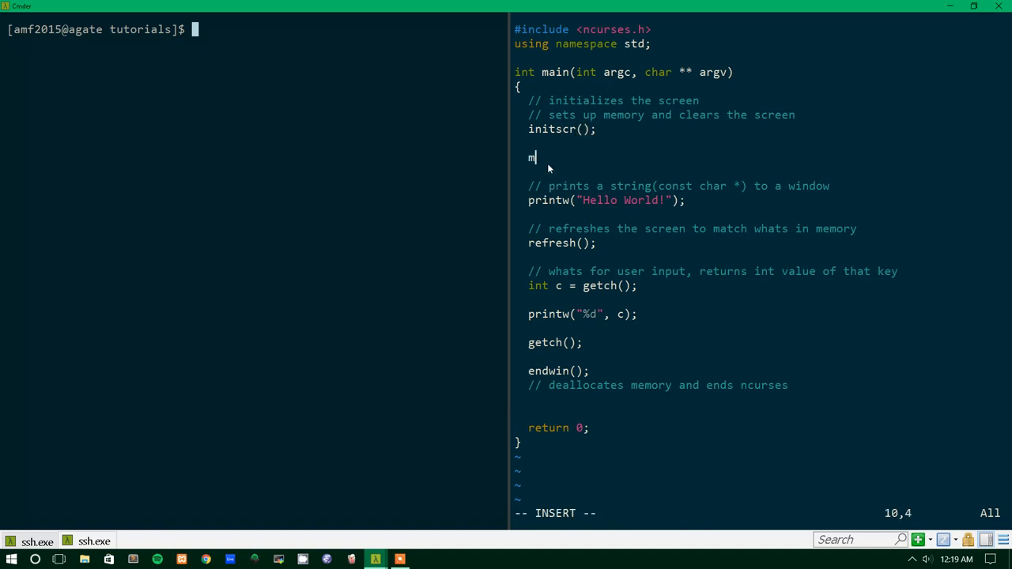
pyautogui.write('// mov')
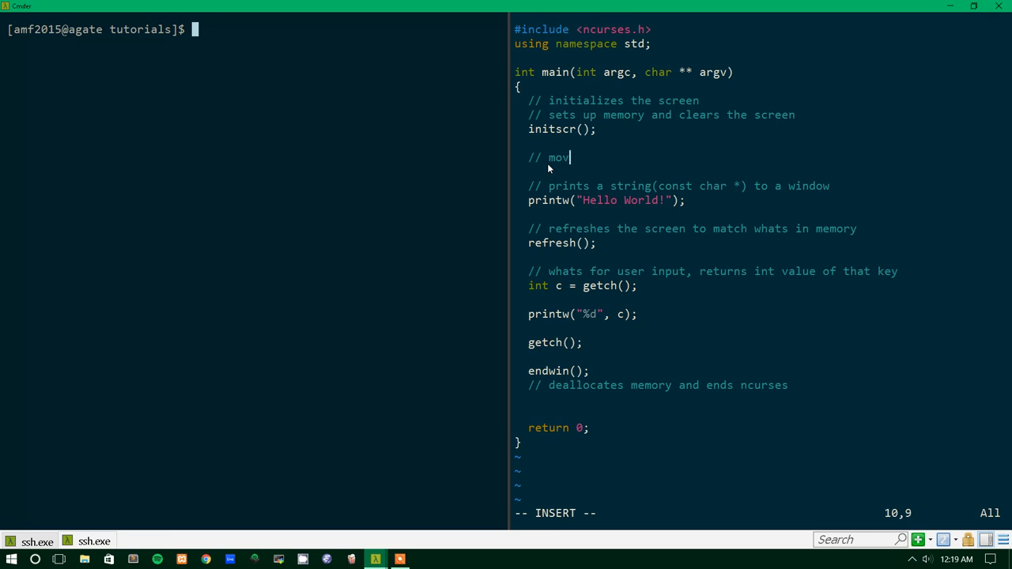
pyautogui.write('es the cursos')
pyautogui.write('move')
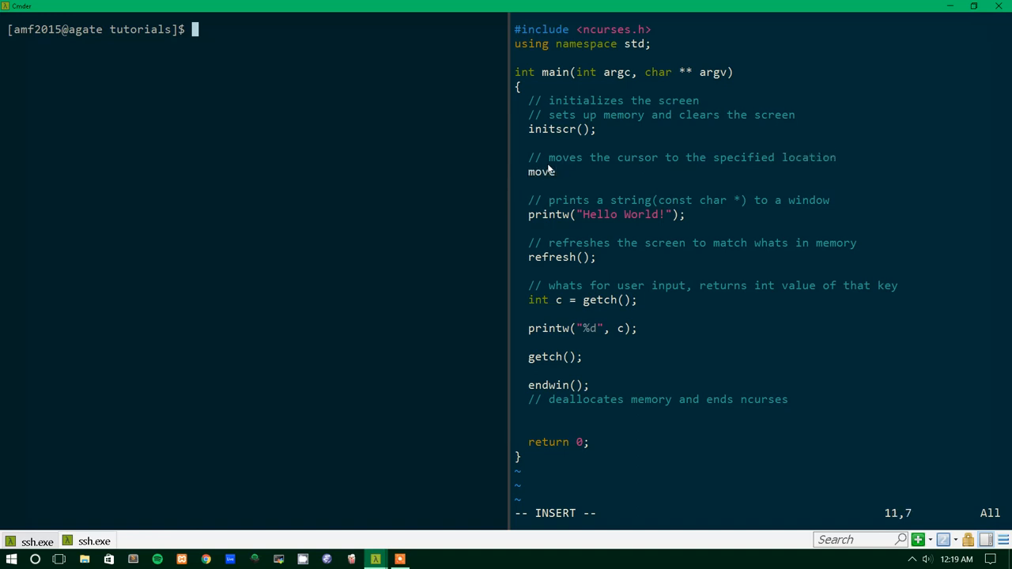
pyautogui.write('(')
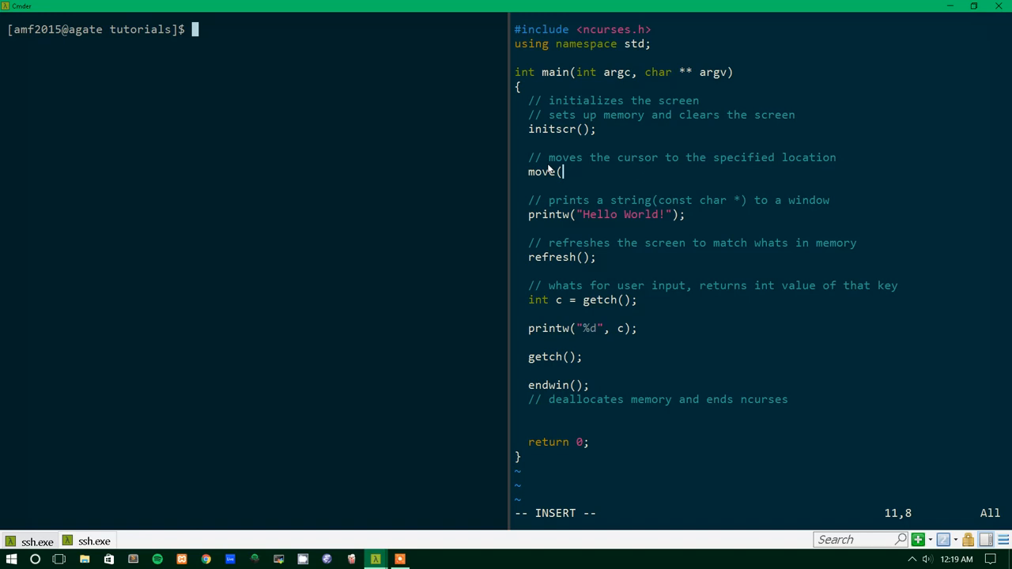
pyautogui.write('x, y);')
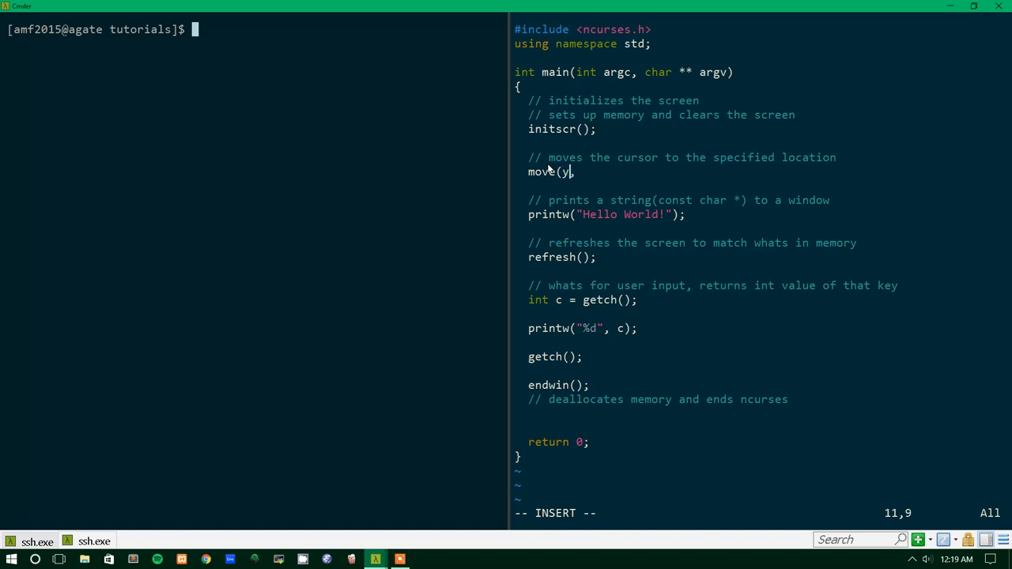
pyautogui.write(', x);')
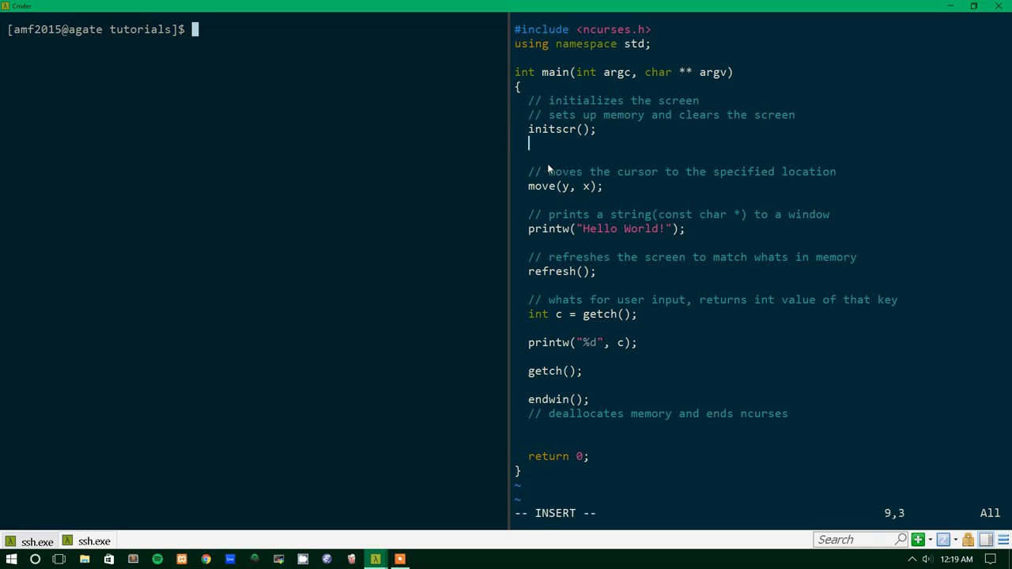
# Declare 'int x, y;' above the move(y, x) call.
pyautogui.write('int')
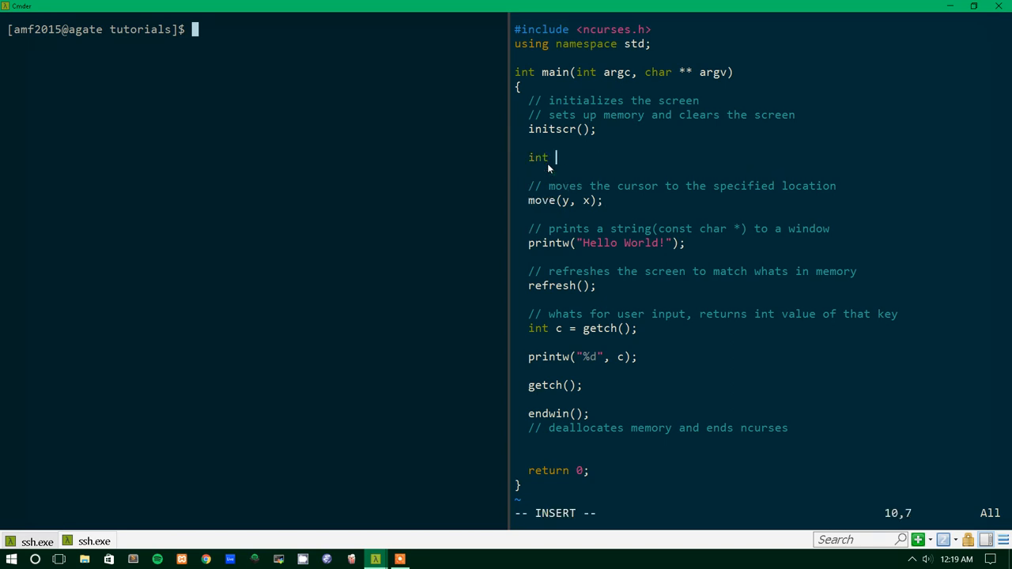
pyautogui.write('x')
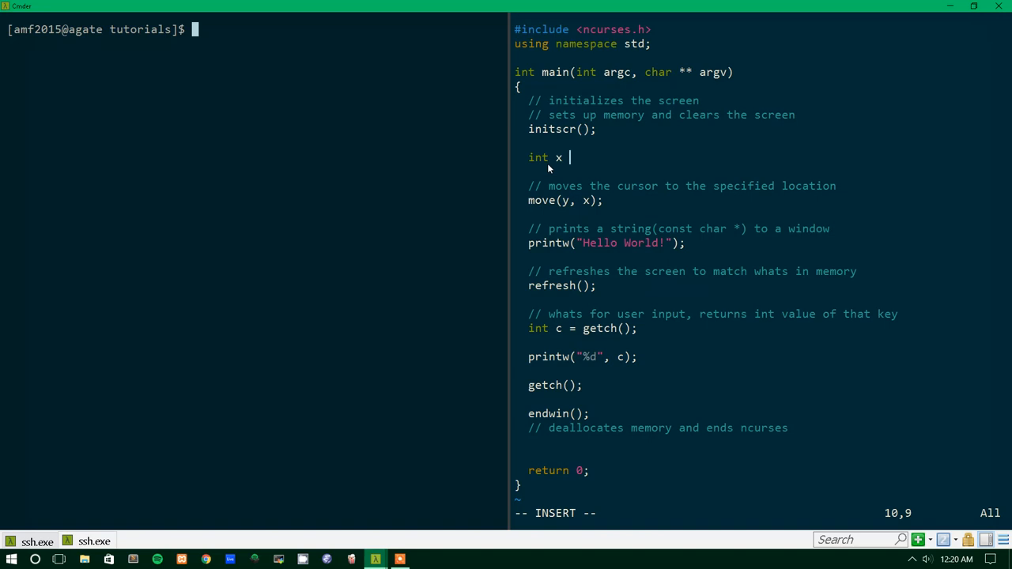
pyautogui.press('BackSpace')
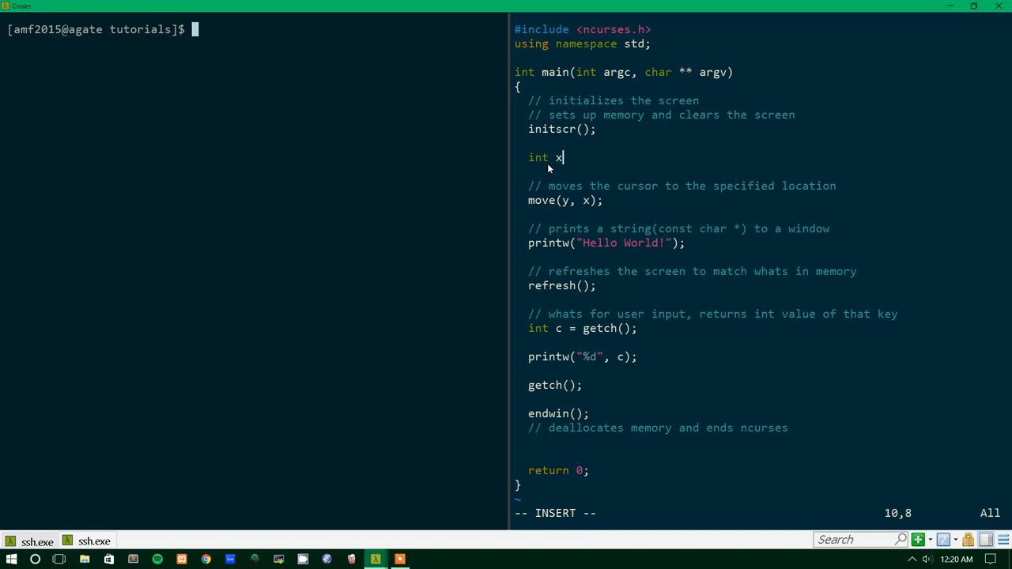
pyautogui.write(', y;')
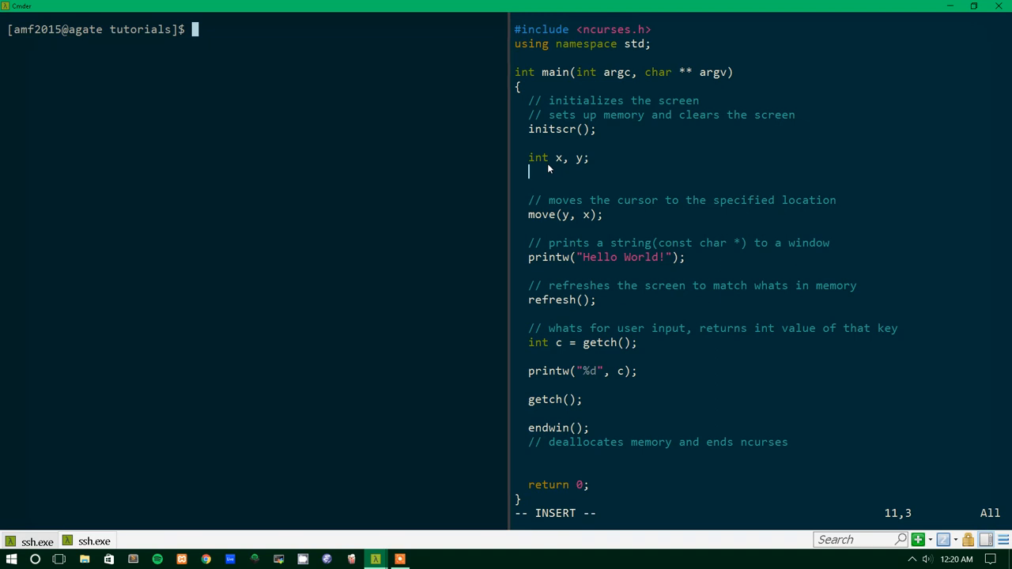
# Assign 'x = y = 10;' and write hello.cpp with :w.
pyautogui.write('x = =')
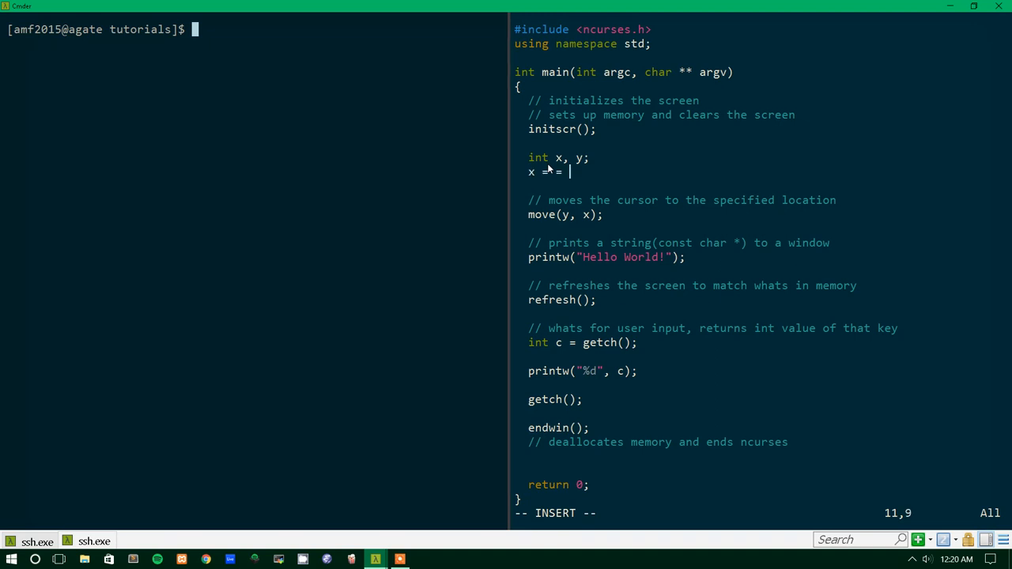
pyautogui.press('BackSpace')
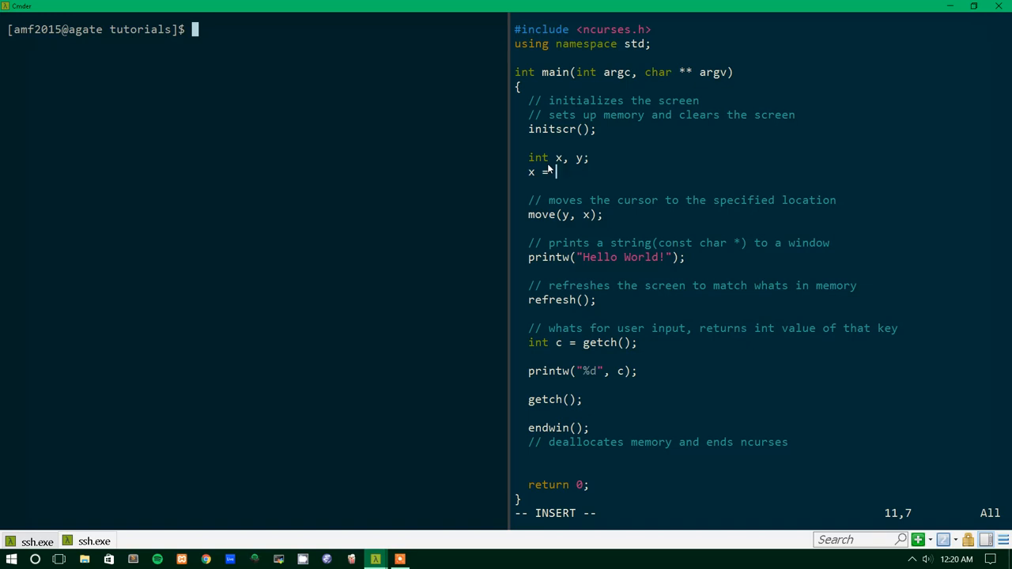
pyautogui.write('y = 10;')
pyautogui.click(694, 512)
pyautogui.write(':w')
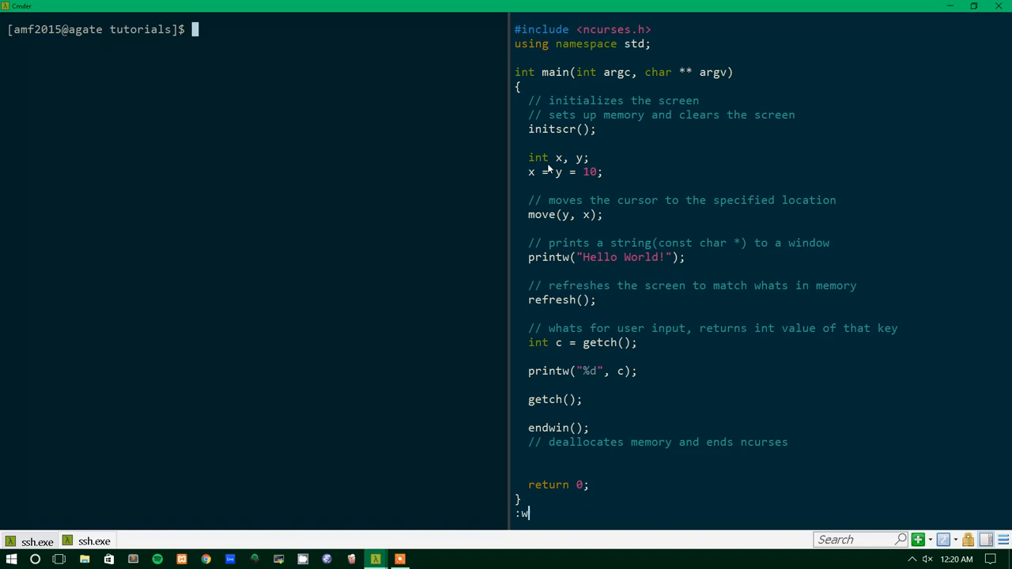
pyautogui.press('Return')
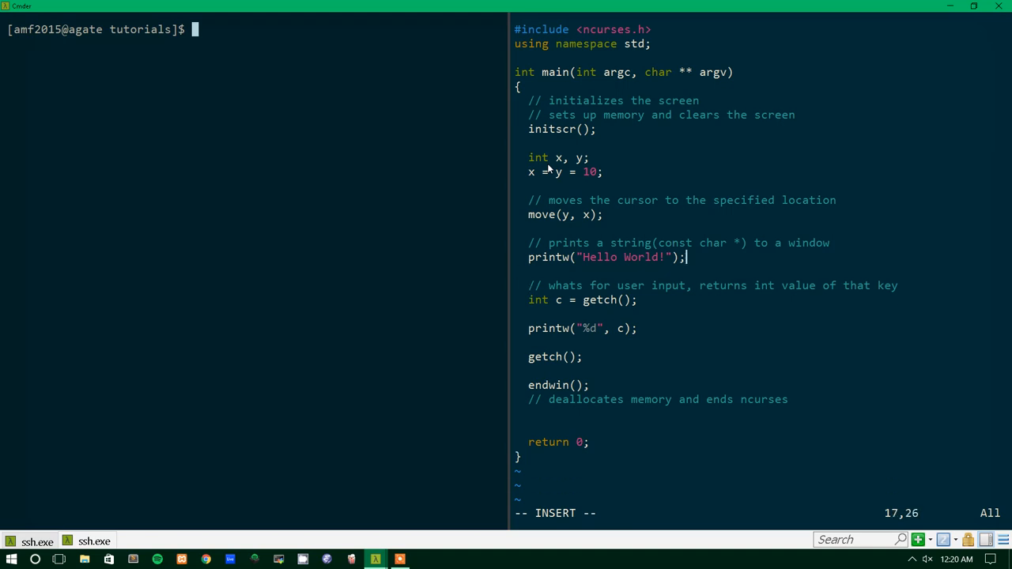
# Add move(0, 0); on a new line after getch() and save hello.cpp.
pyautogui.press('Escape')
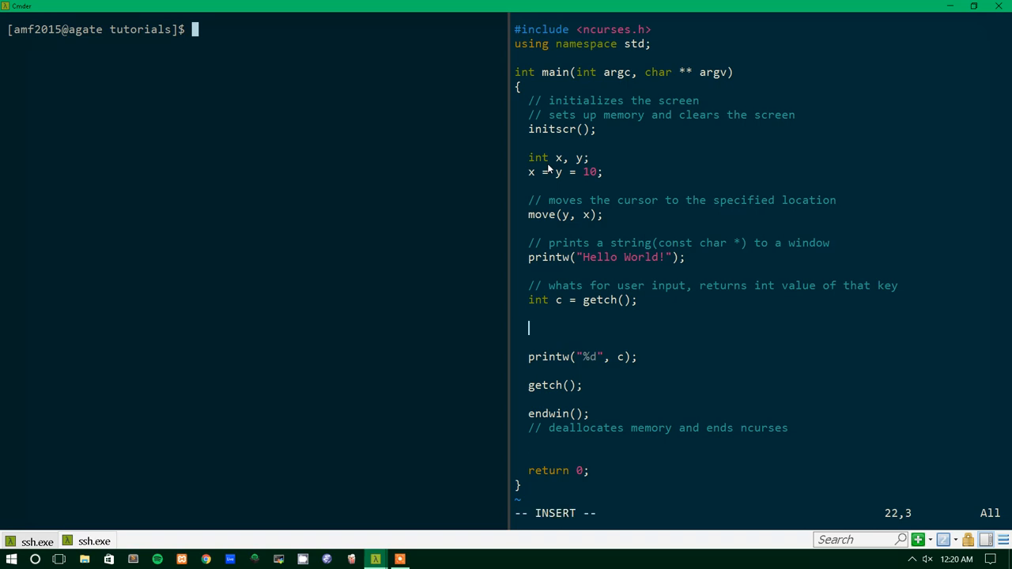
pyautogui.write('mo')
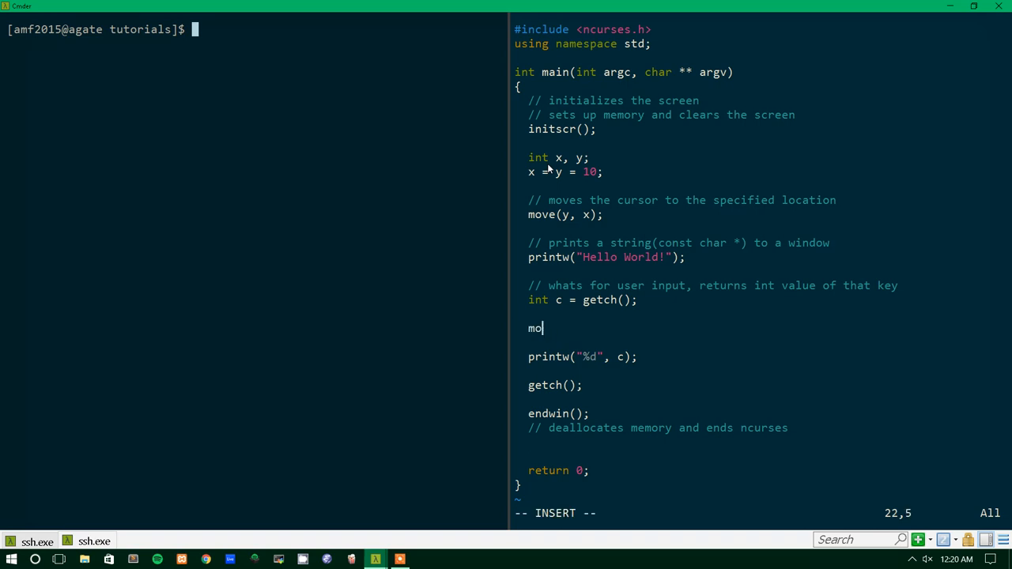
pyautogui.write('ve')
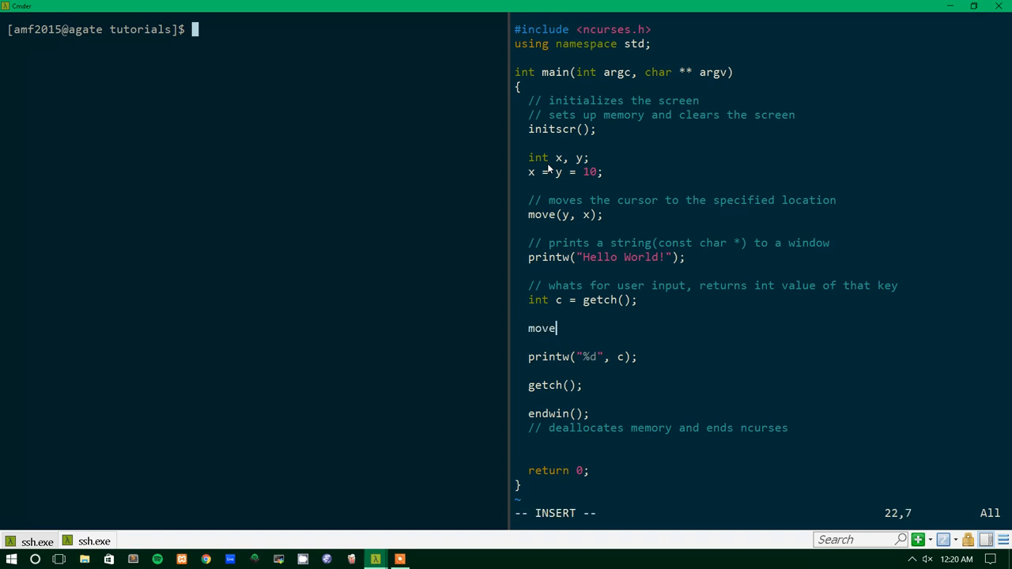
pyautogui.write('(')
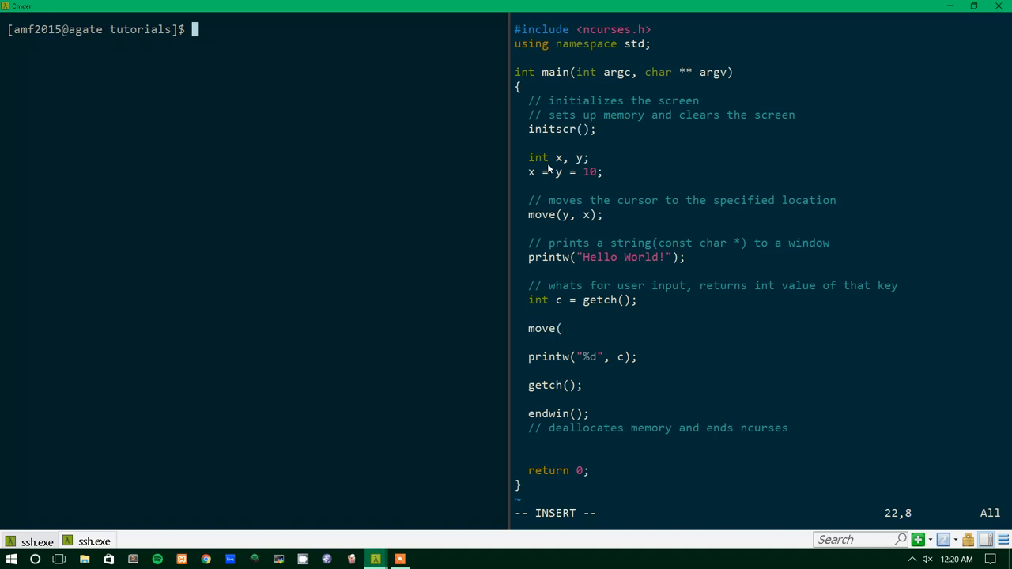
pyautogui.write('0, 0);')
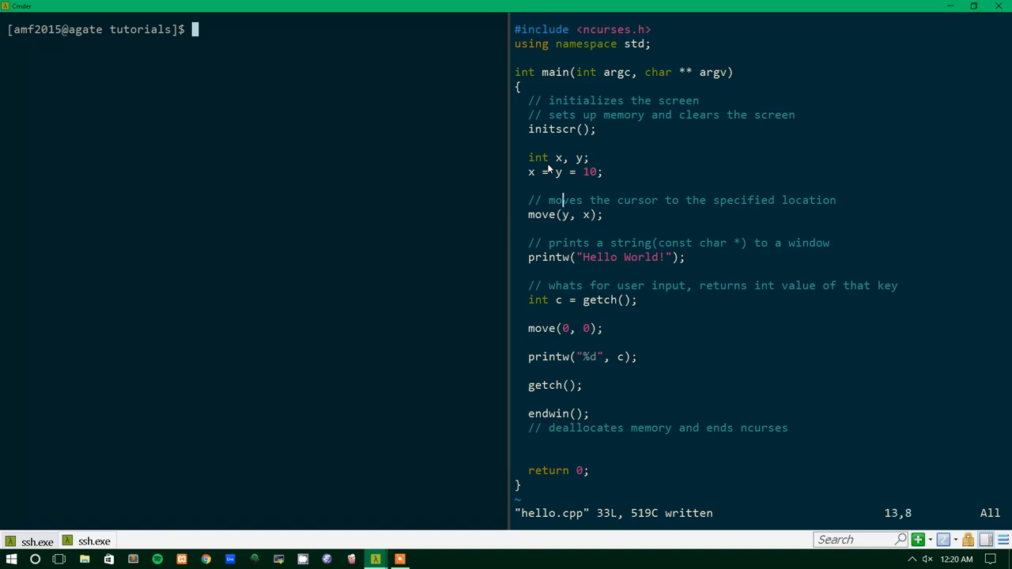
pyautogui.press('down')
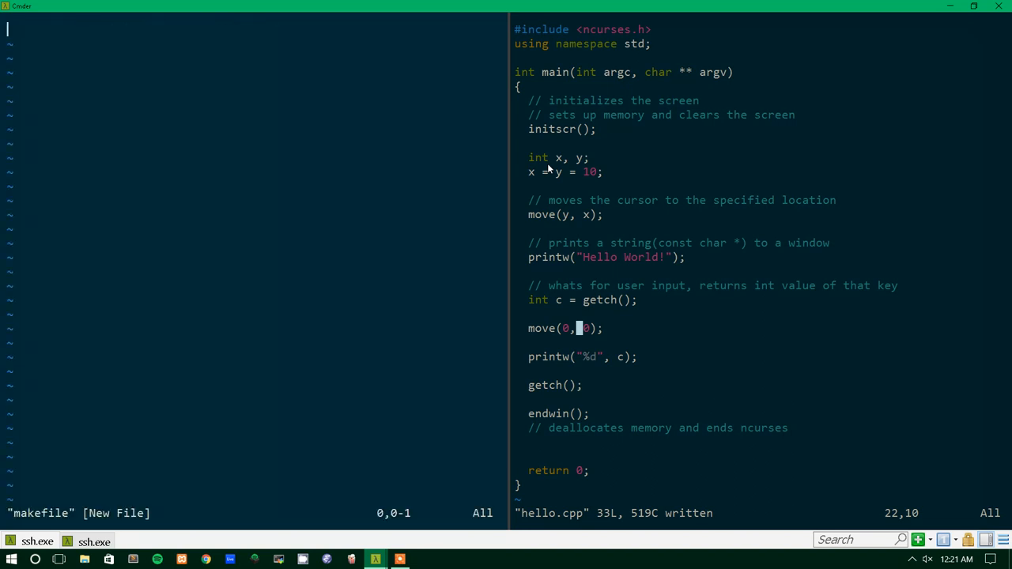
# Write the makefile targets 'all: hello' and 'hello: hello.cpp'.
pyautogui.press('i')
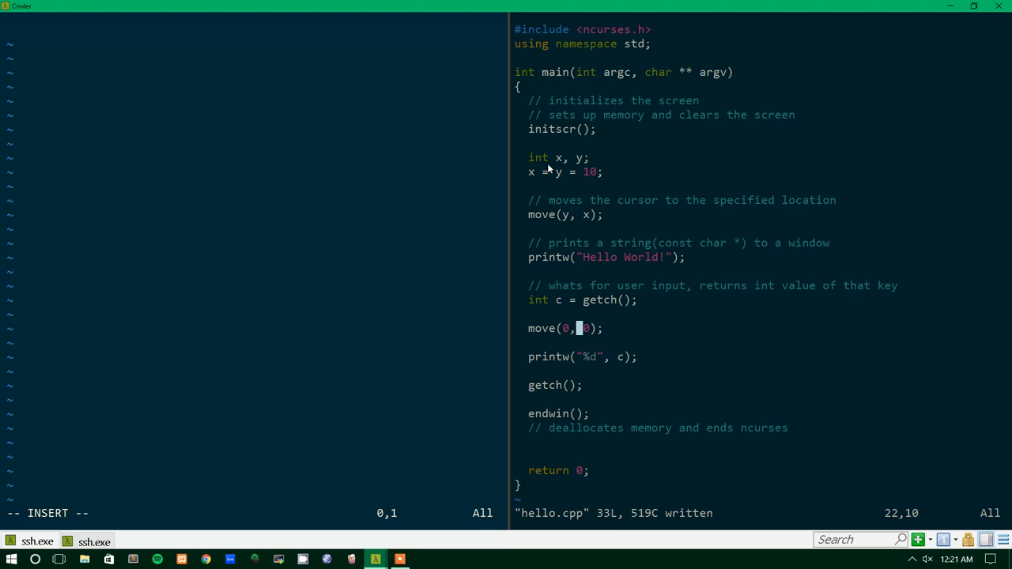
pyautogui.write('all:')
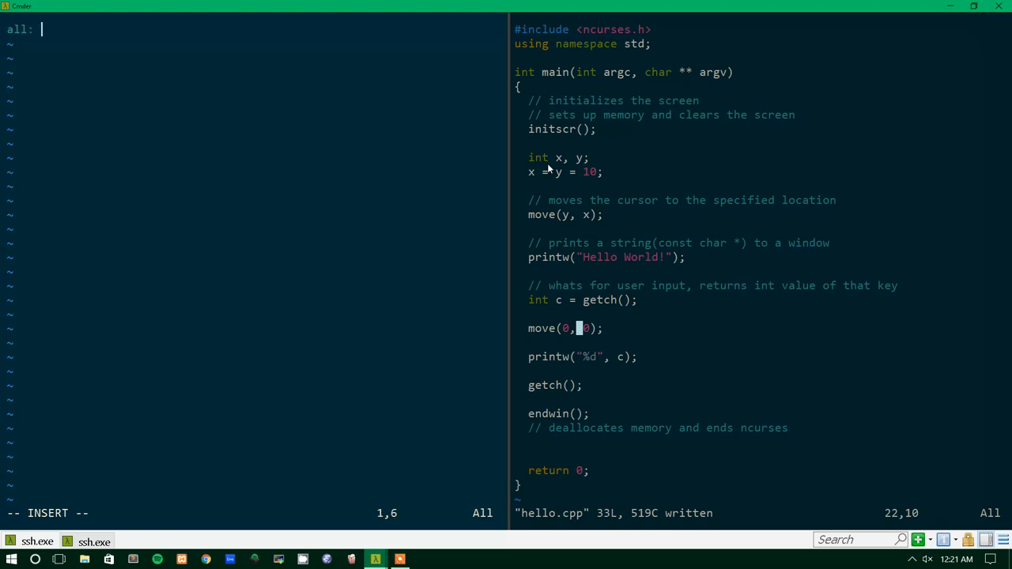
pyautogui.write('hello')
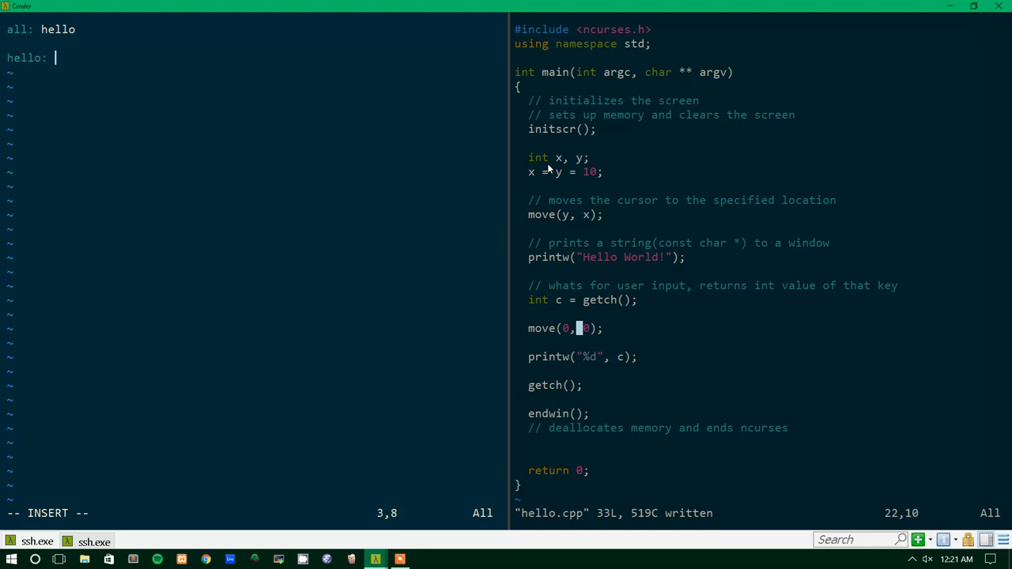
pyautogui.write('hello.cpp')
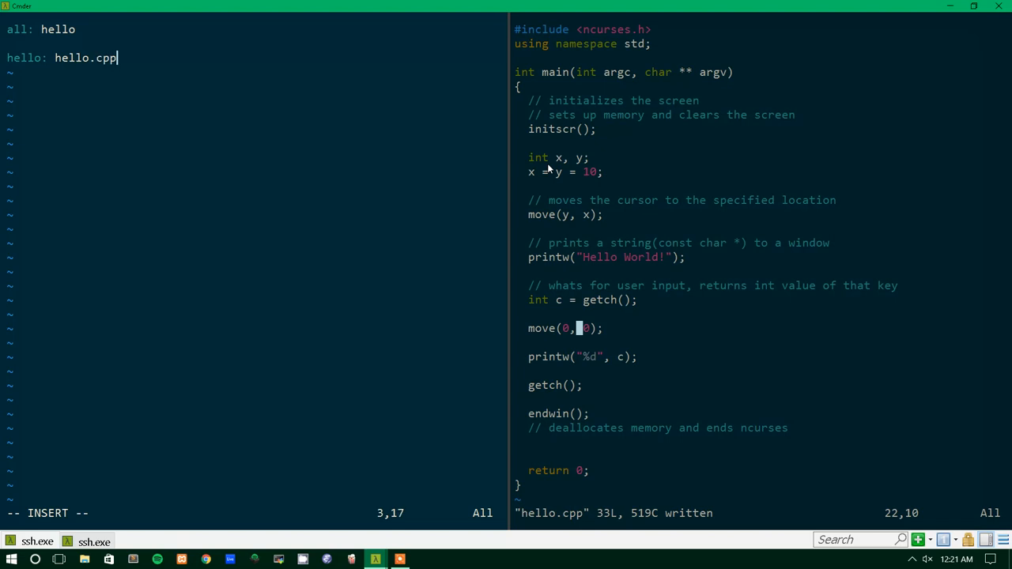
# Add the indented build rule 'g++ -lncurses hello.cpp -o hello'.
pyautogui.press('Return')
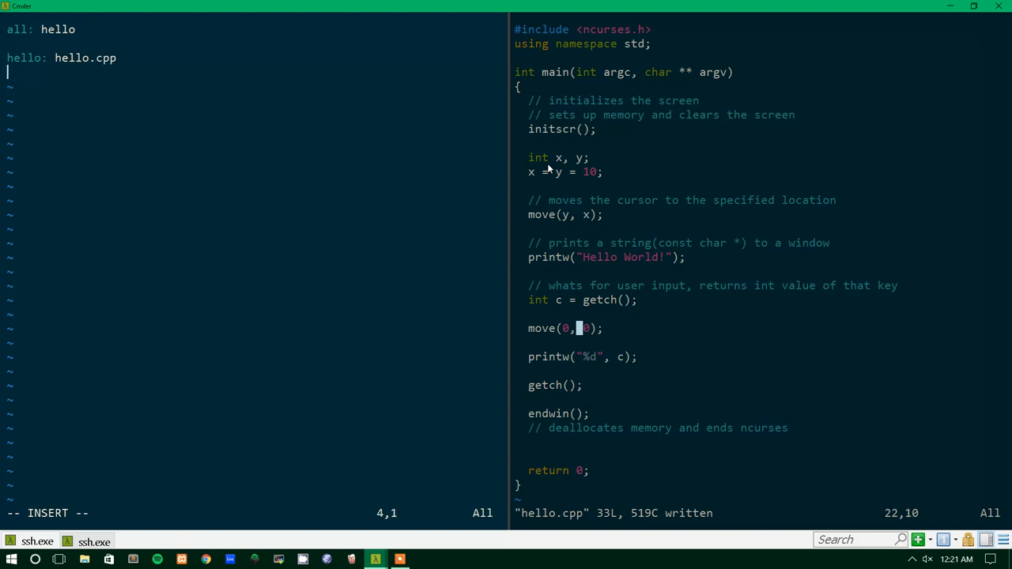
pyautogui.write('g++ 0')
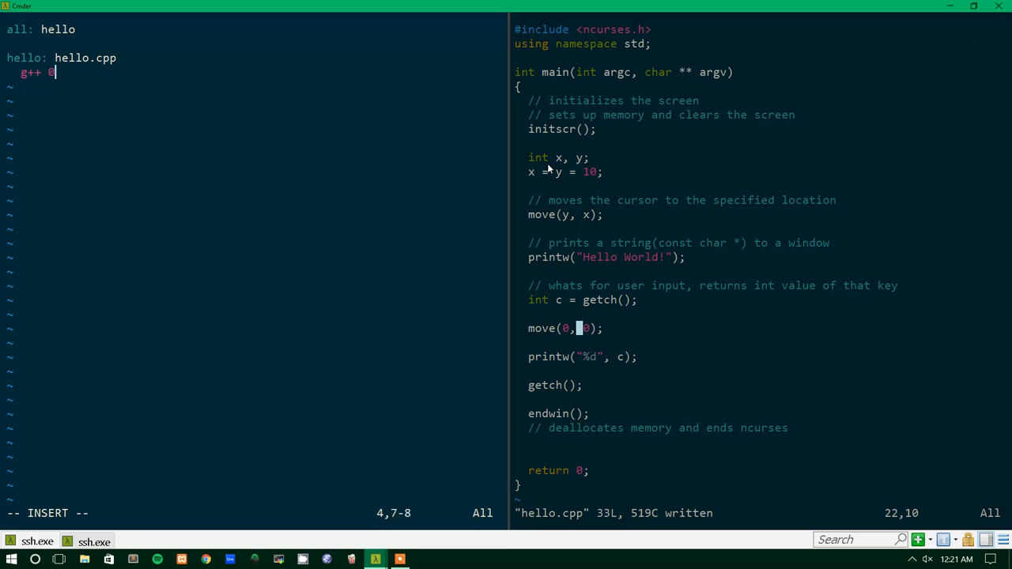
pyautogui.write('ncur')
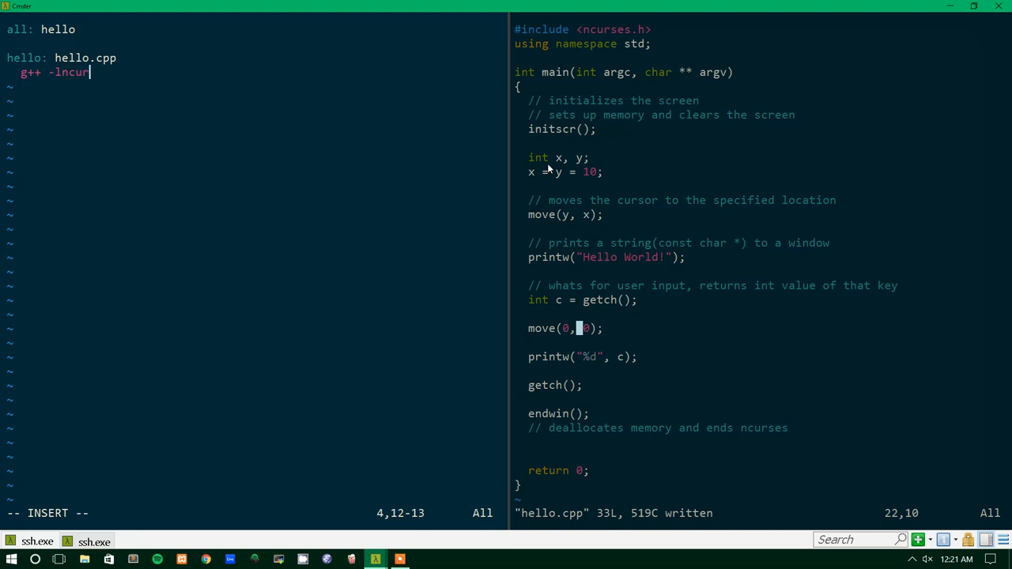
pyautogui.write('ses hello.cpp -o')
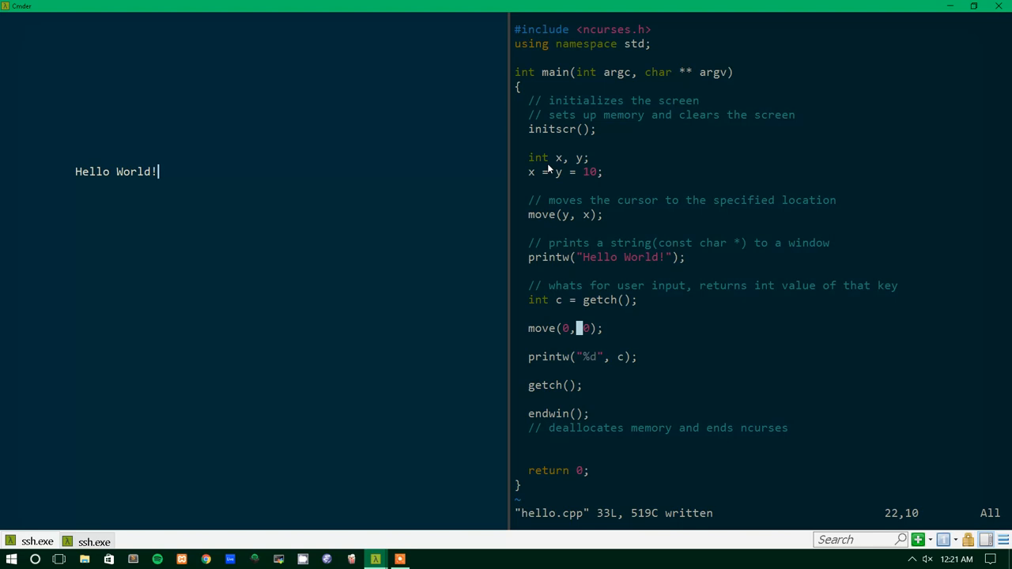
pyautogui.moveTo(87, 65)
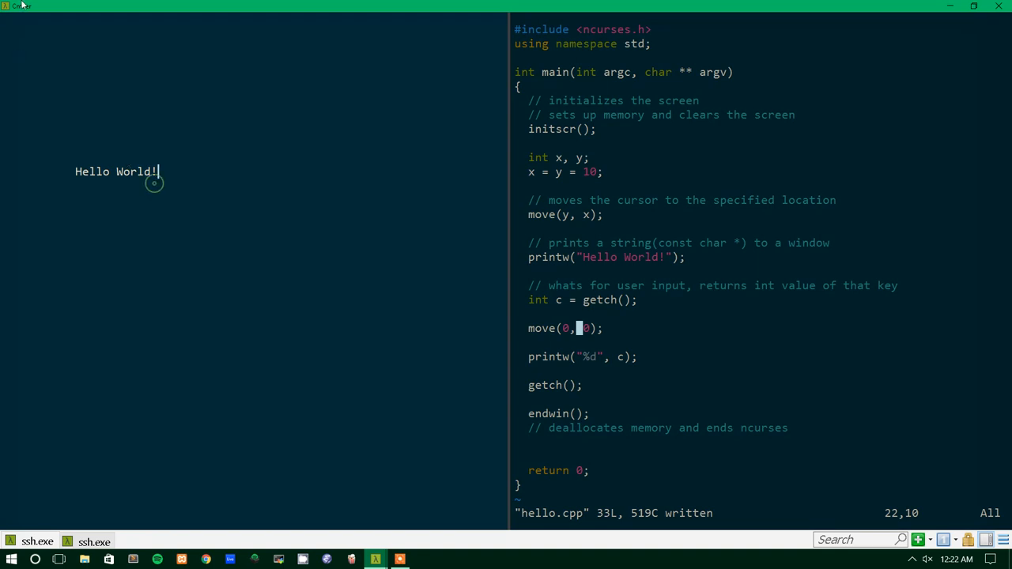
pyautogui.moveTo(553, 199)
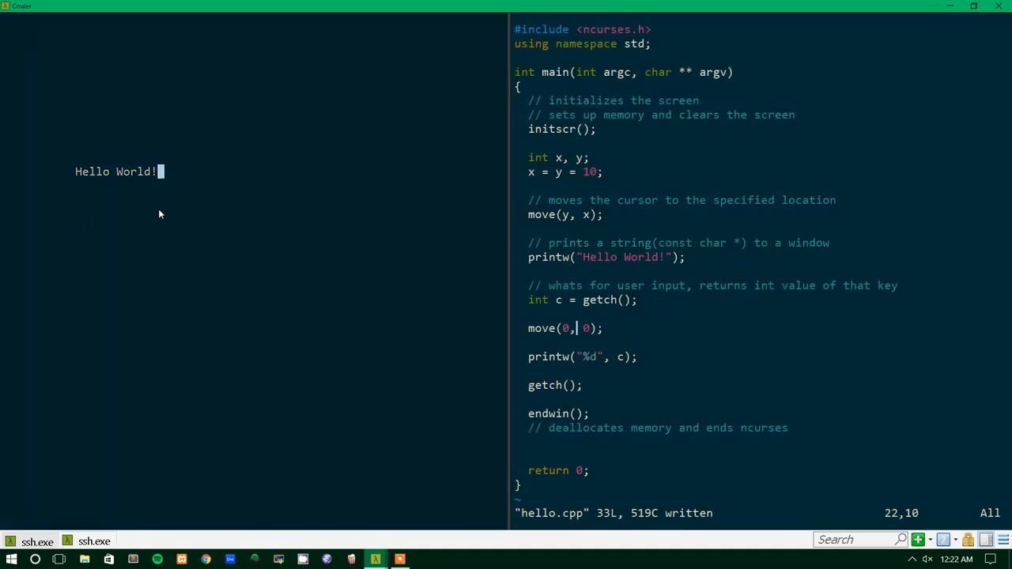
pyautogui.moveTo(569, 193)
pyautogui.write('a')
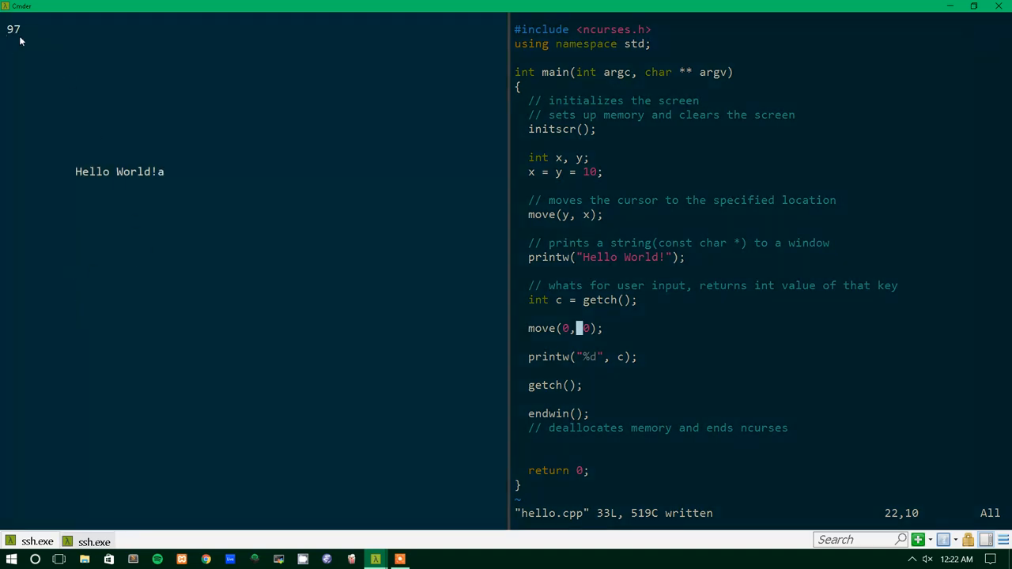
pyautogui.moveTo(154, 16)
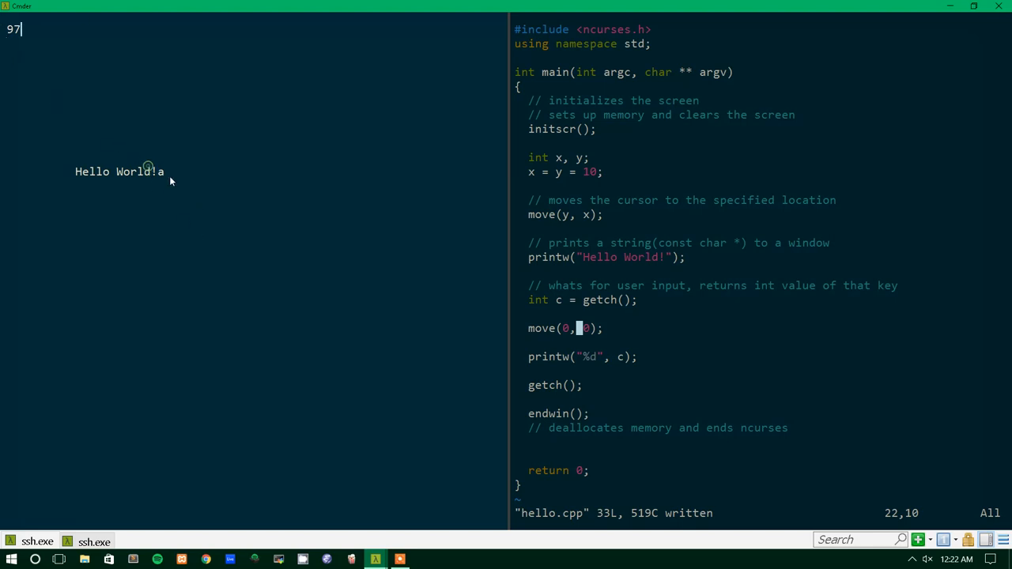
pyautogui.moveTo(98, 175)
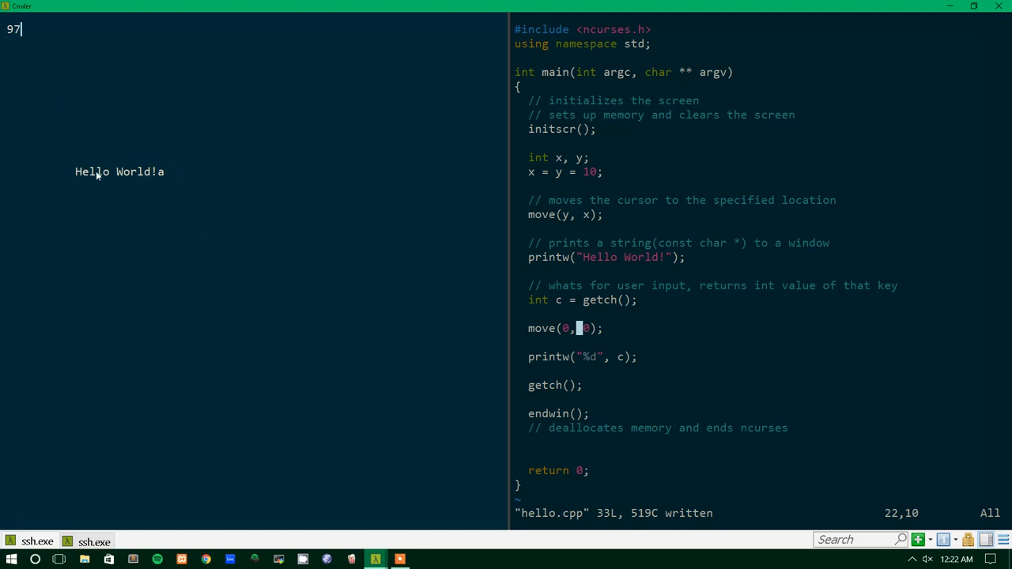
pyautogui.moveTo(76, 182)
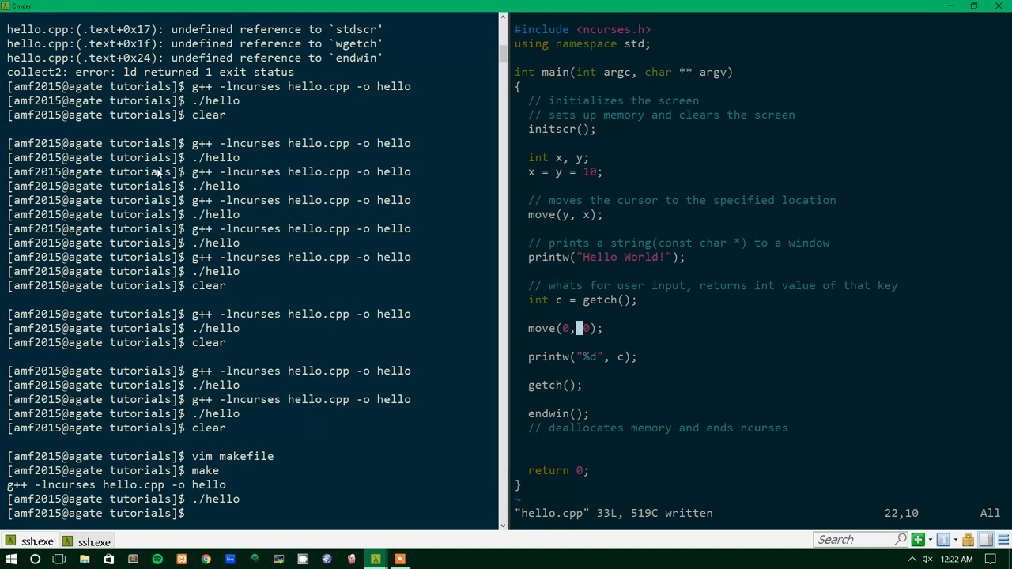
# Run ./hello in the terminal and press a to see its key code 97 printed.
pyautogui.write('./hello')
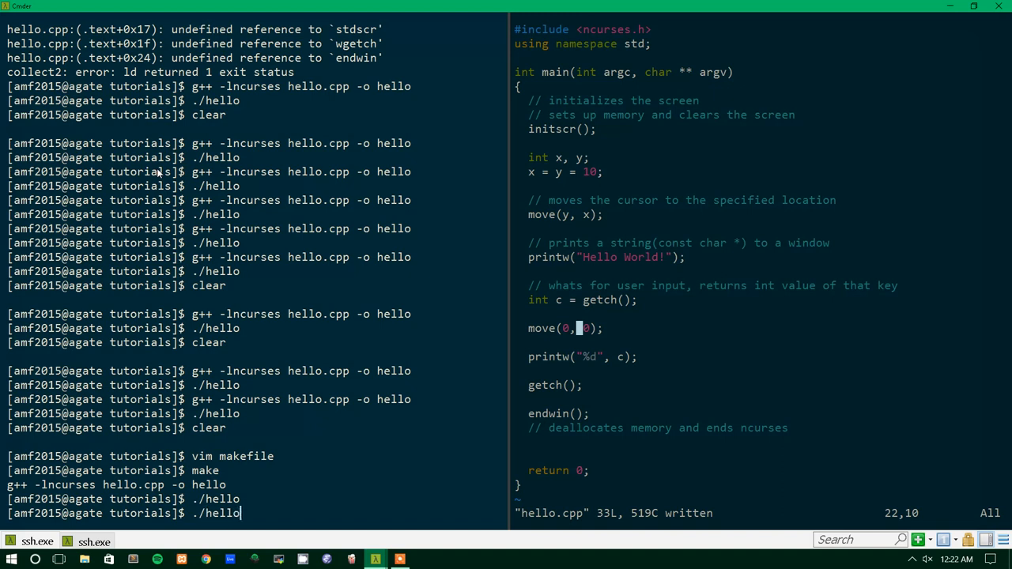
pyautogui.press('Return')
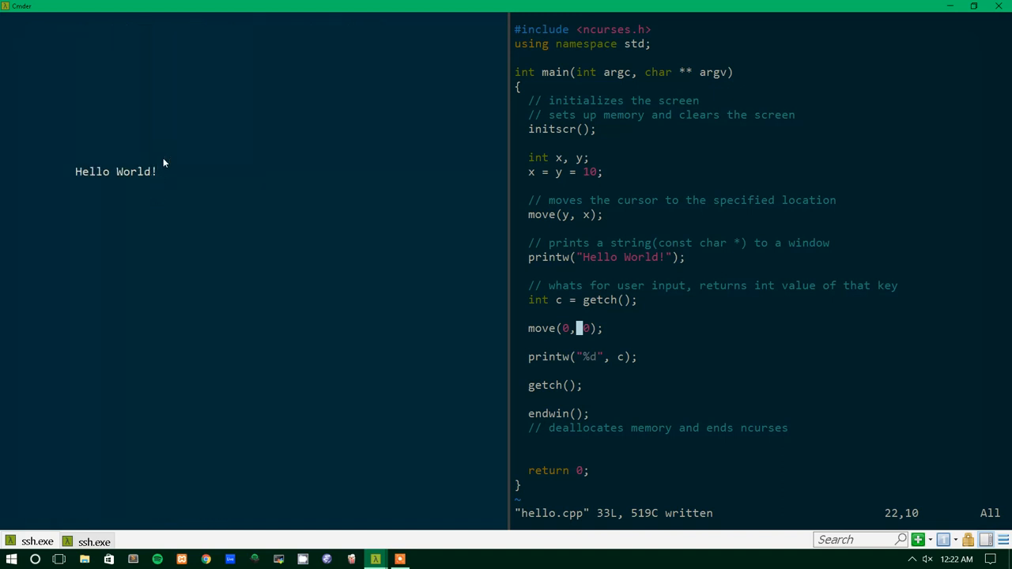
pyautogui.moveTo(155, 180)
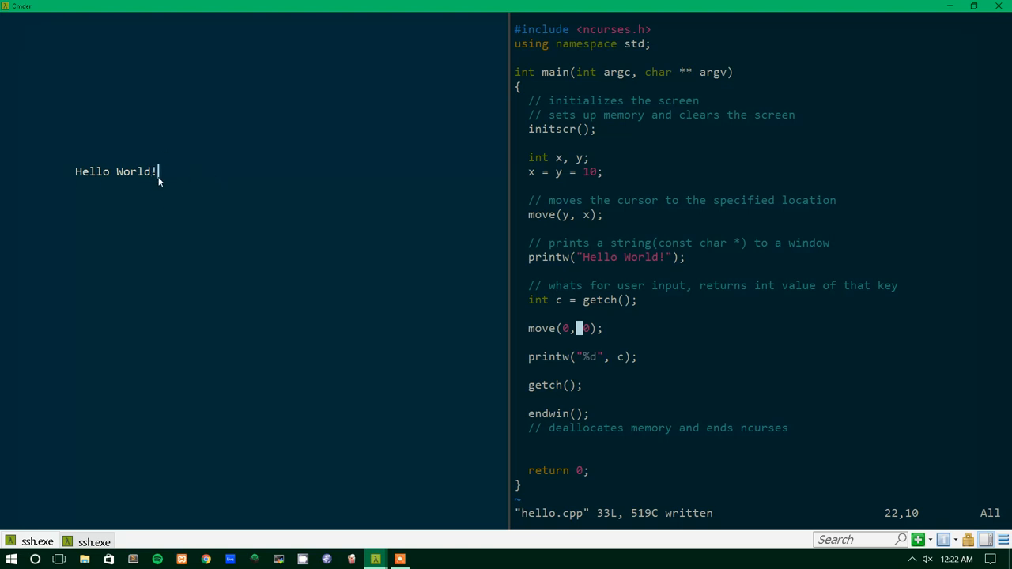
pyautogui.write('a')
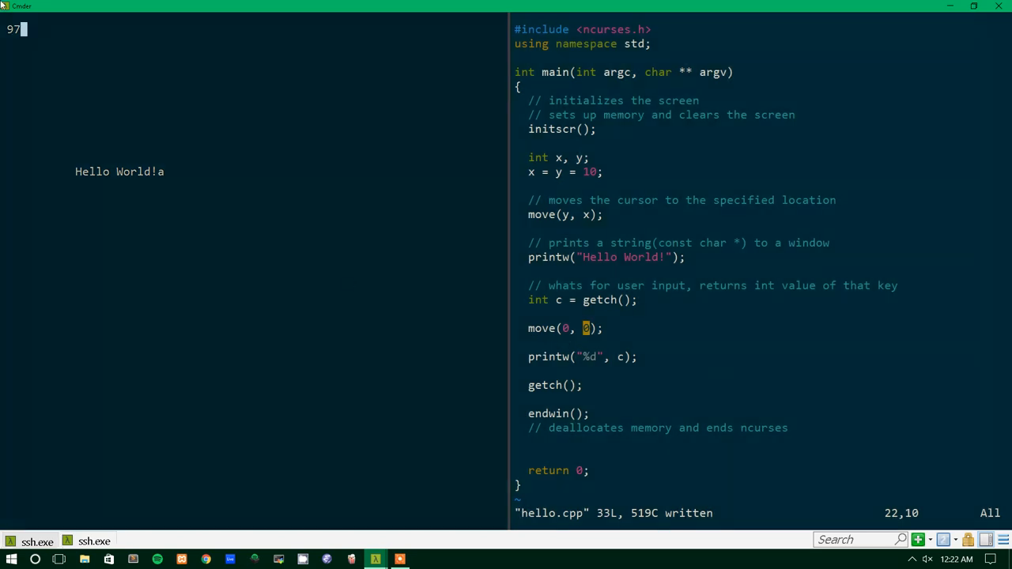
pyautogui.moveTo(313, 128)
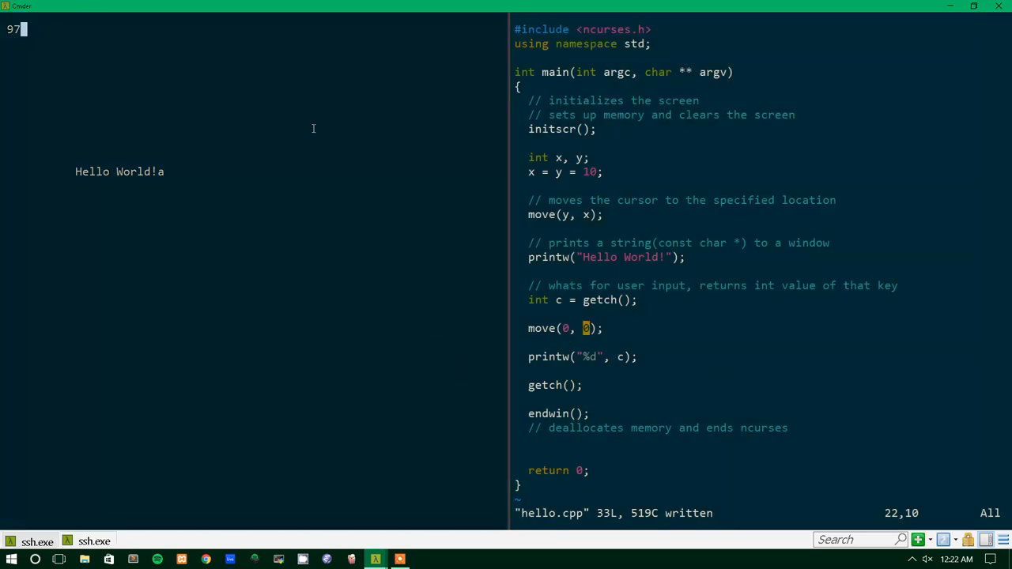
pyautogui.moveTo(382, 253)
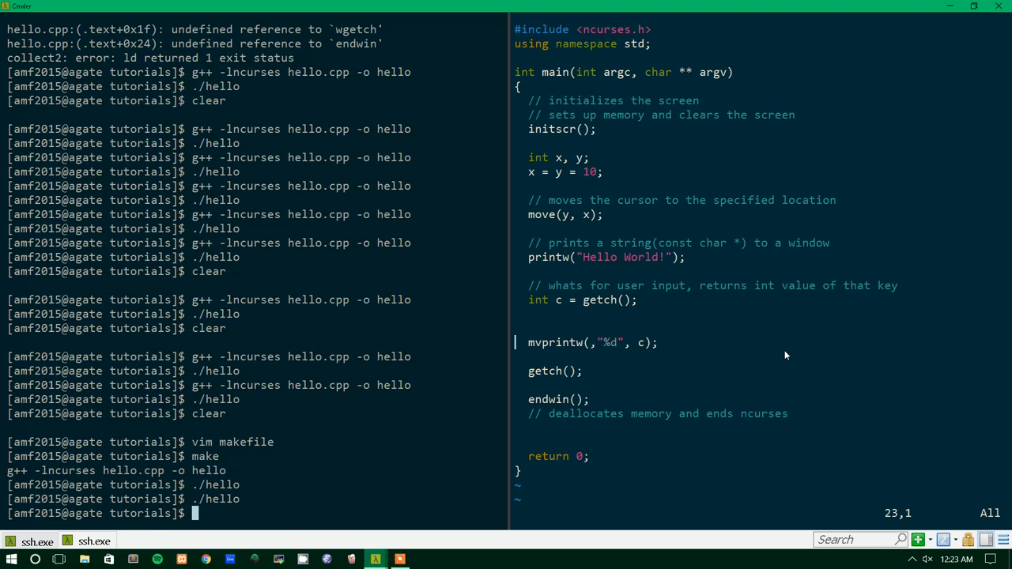
# Make the call mvprintw(0, 0, "%d", c), save, then run the rebuilt hello and press a.
pyautogui.press('Right')
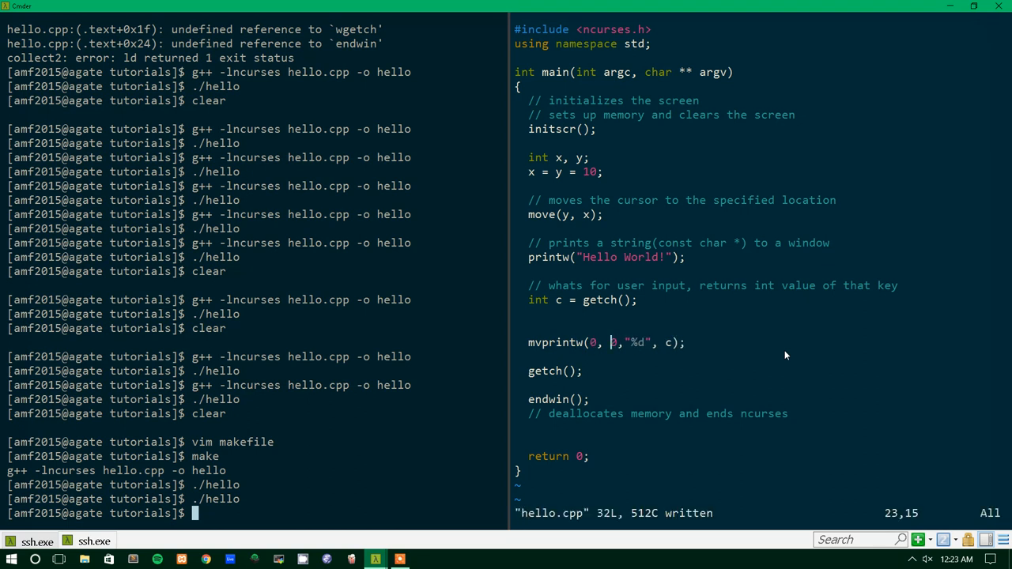
pyautogui.write(':w')
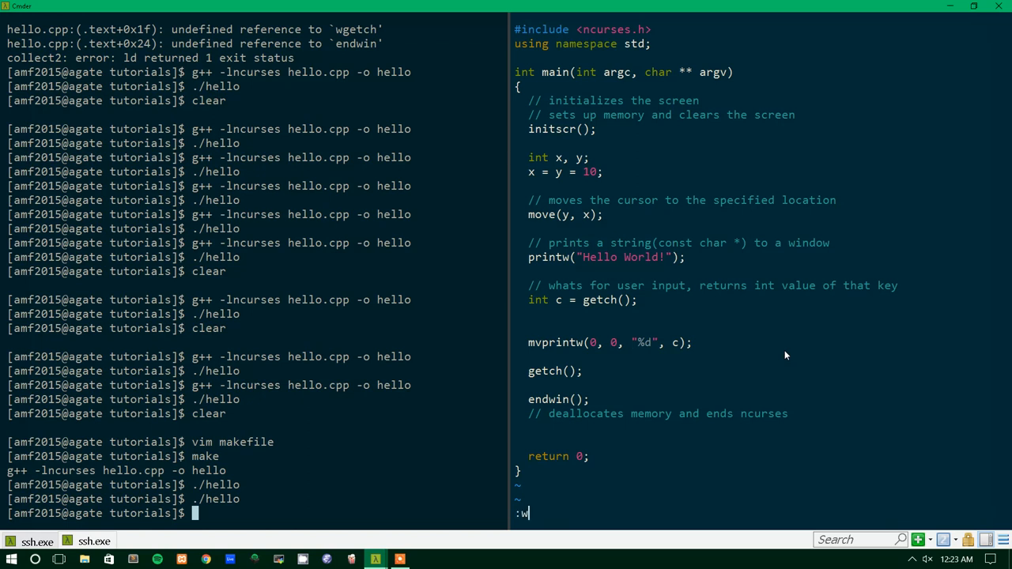
pyautogui.press('Return')
pyautogui.write('./hell')
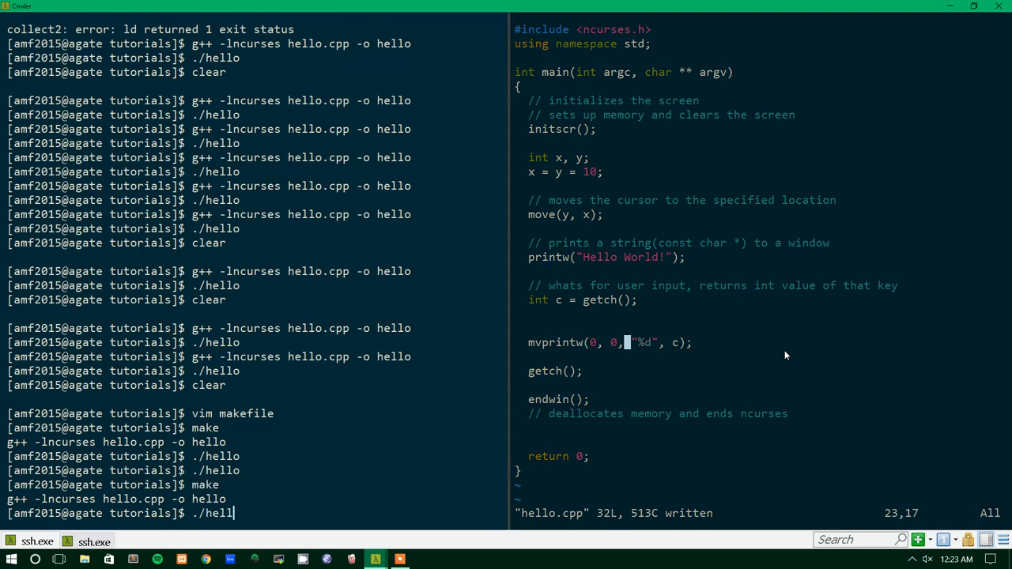
pyautogui.press('Return')
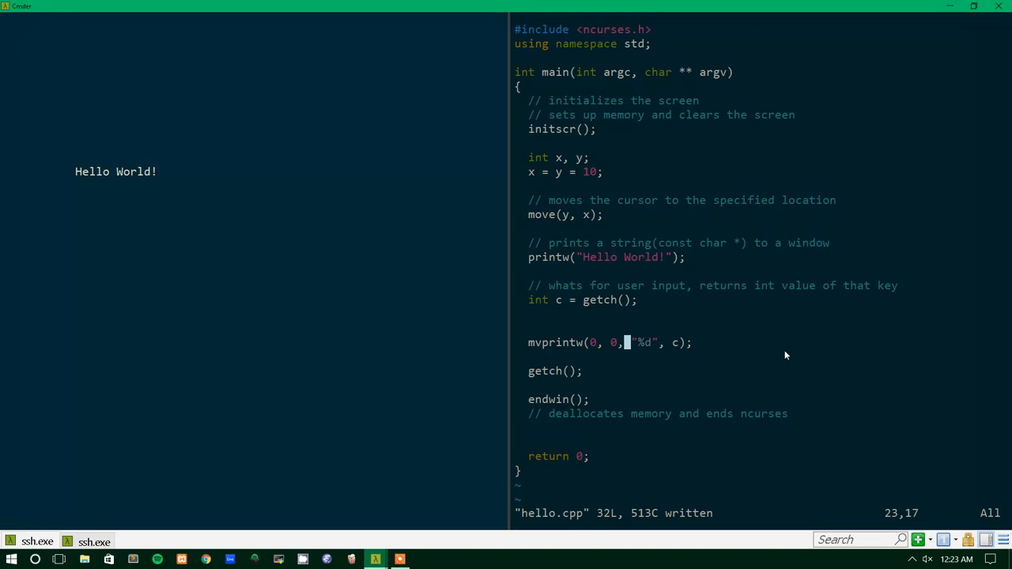
pyautogui.write('a')
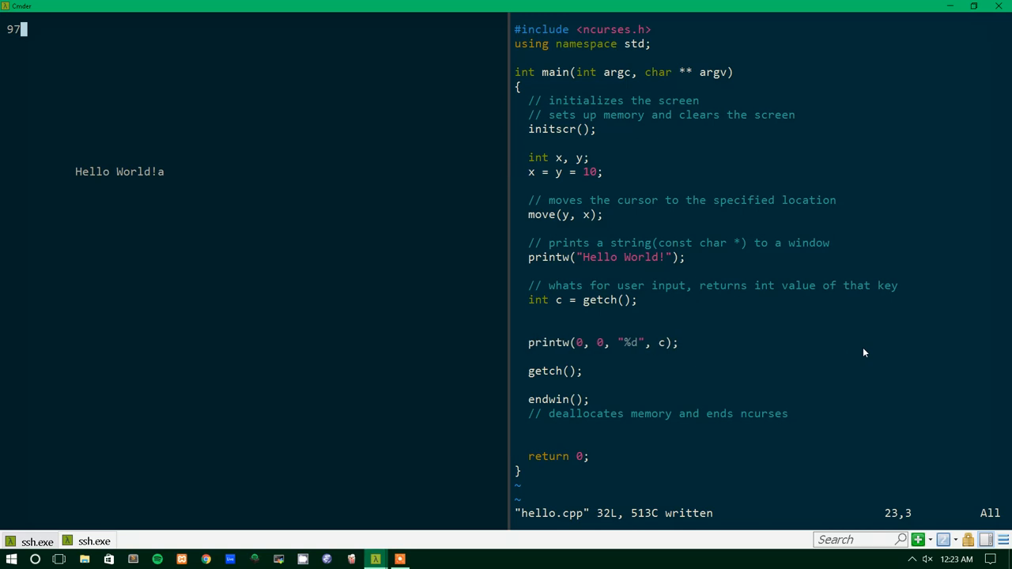
# Split mvprintw into move(0, 0); followed by printw("%d", c) and save hello.cpp.
pyautogui.write('move')
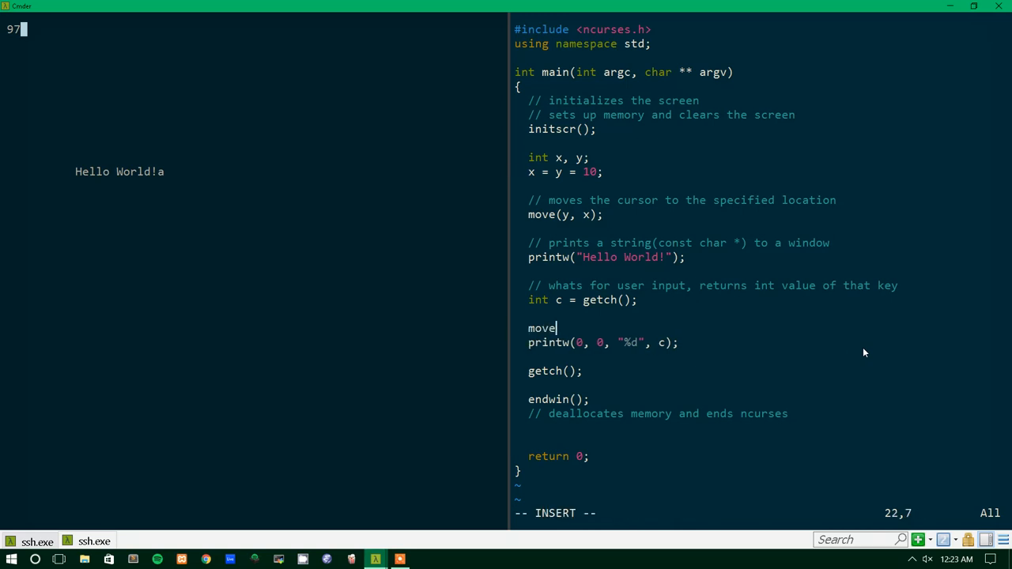
pyautogui.press('BackSpace')
pyautogui.write('v')
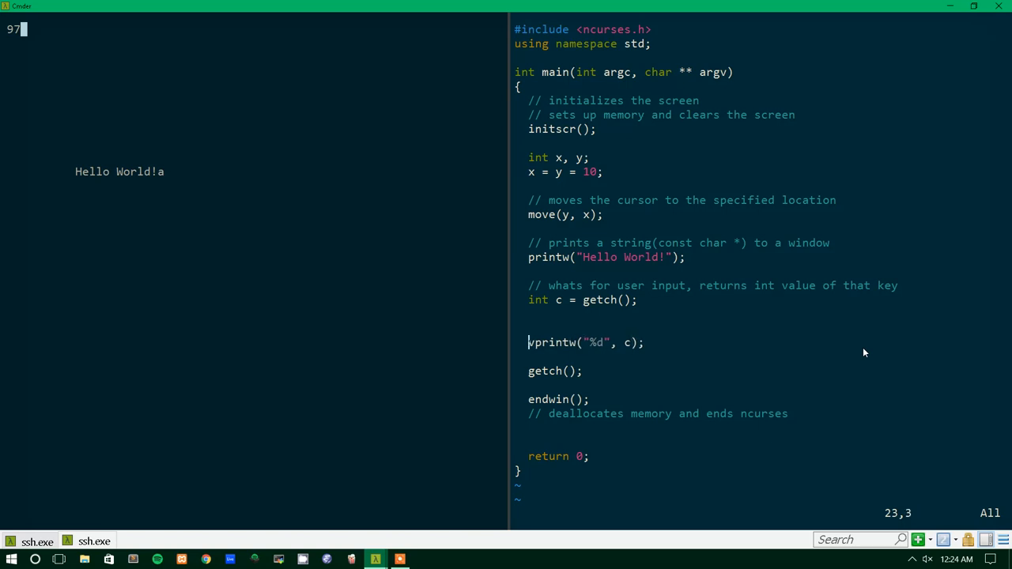
pyautogui.write('move(0, 0);')
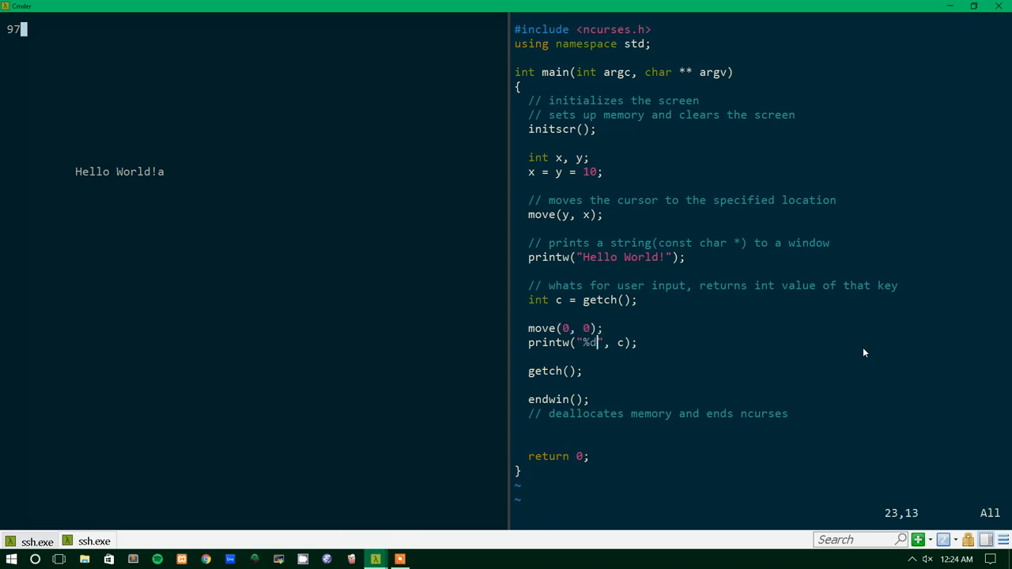
pyautogui.write(':w')
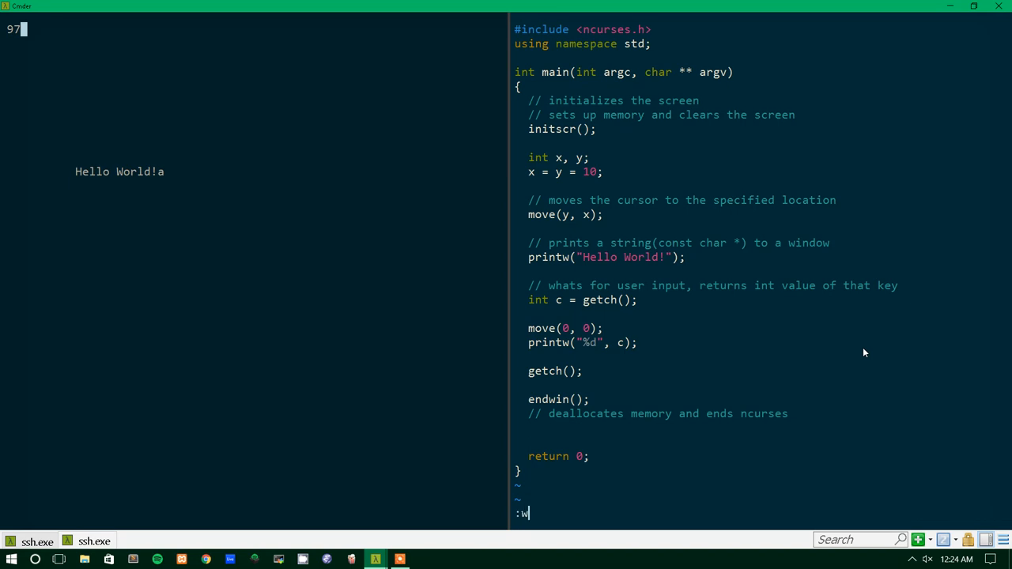
pyautogui.press('Return')
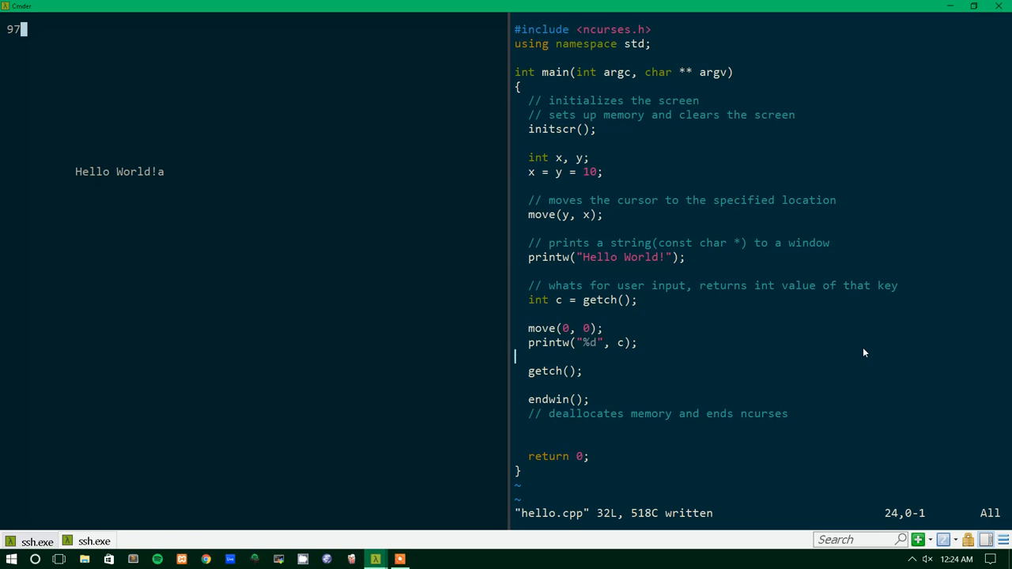
# Add refresh(); after getch() and after printw of c, save, and run the rebuilt hello.
pyautogui.click(598, 301)
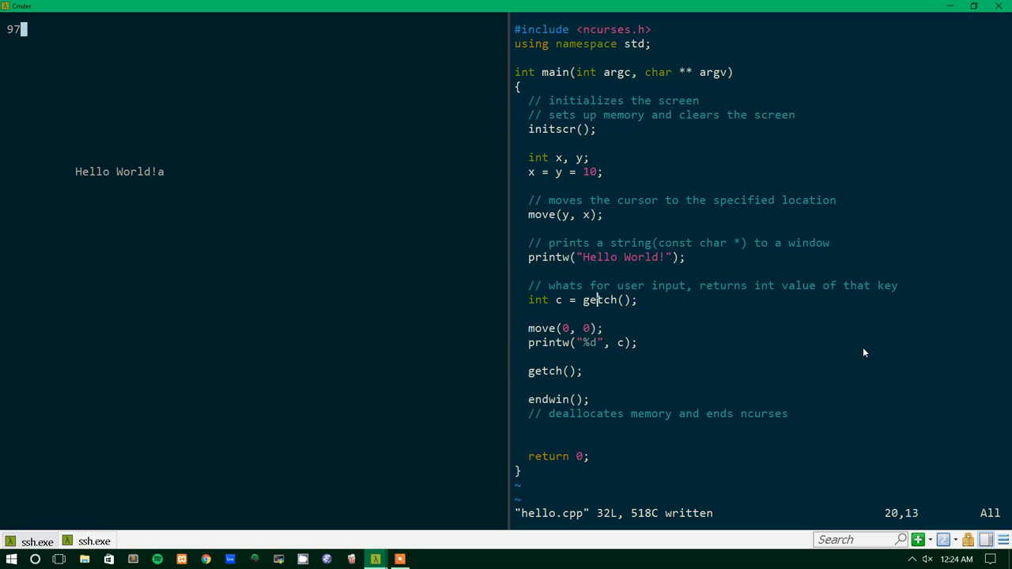
pyautogui.write('re')
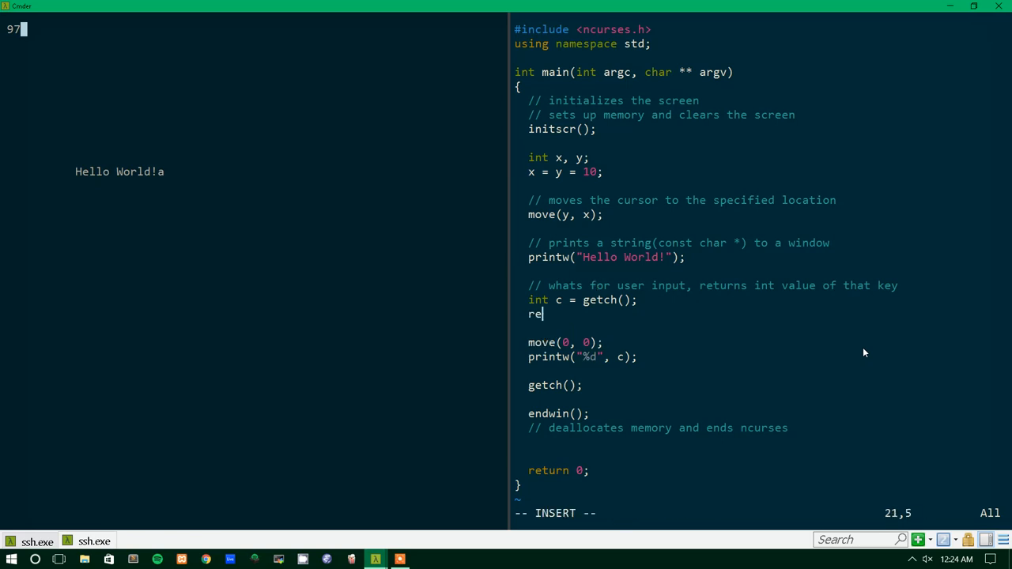
pyautogui.write('fresh()p;')
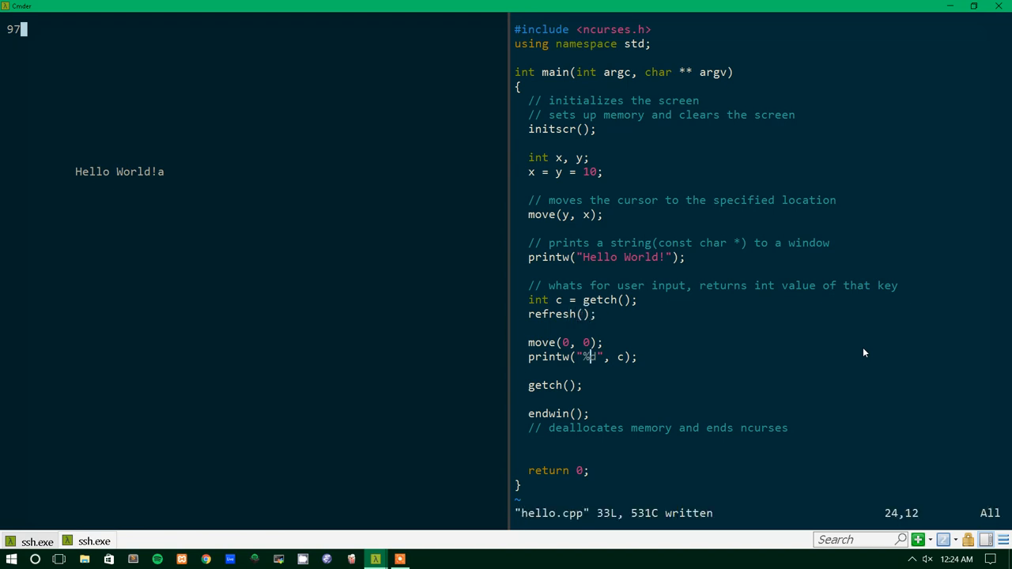
pyautogui.write('refresh();')
pyautogui.write('./')
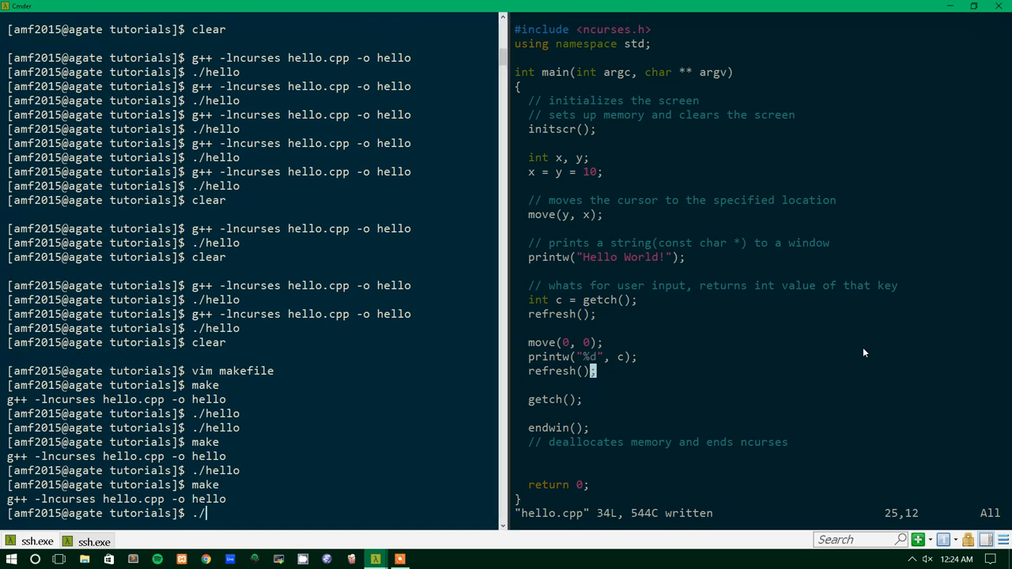
pyautogui.write('hello')
pyautogui.press('Return')
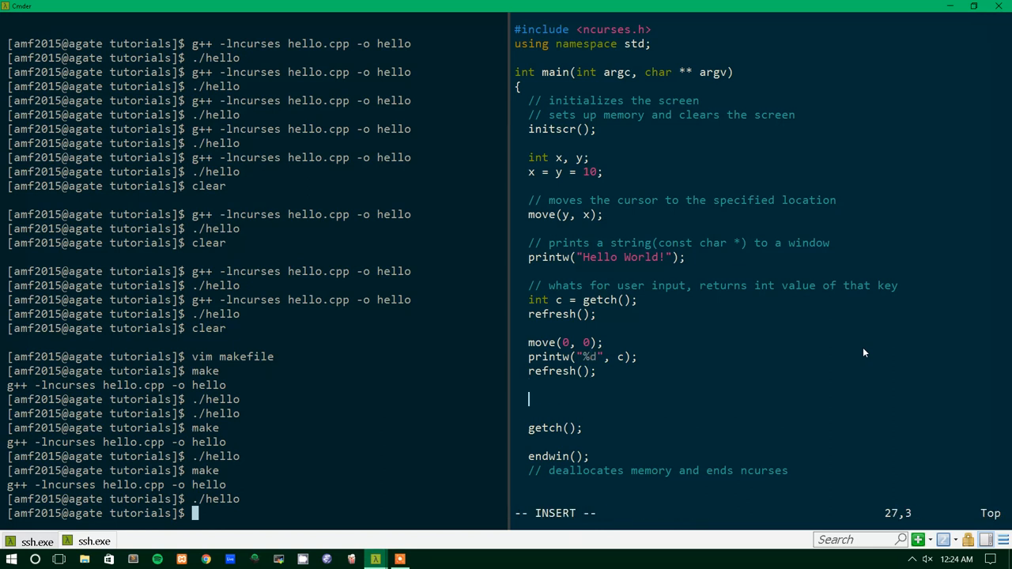
# Add a '// clears the screen' comment, change the refresh() after getch to clear(), save, rebuild and run ./hello.
pyautogui.write('// clears the scre')
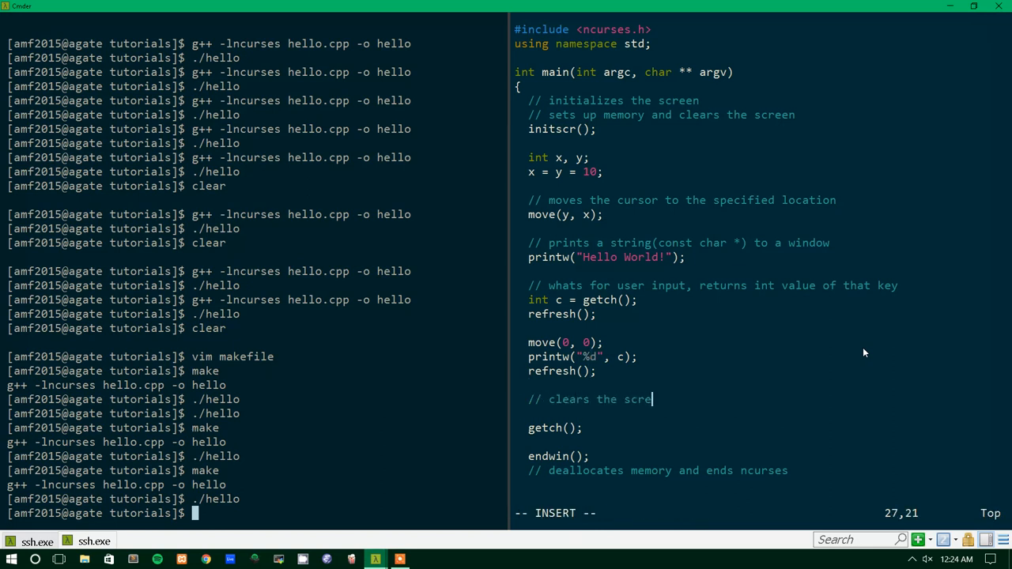
pyautogui.press('BackSpace')
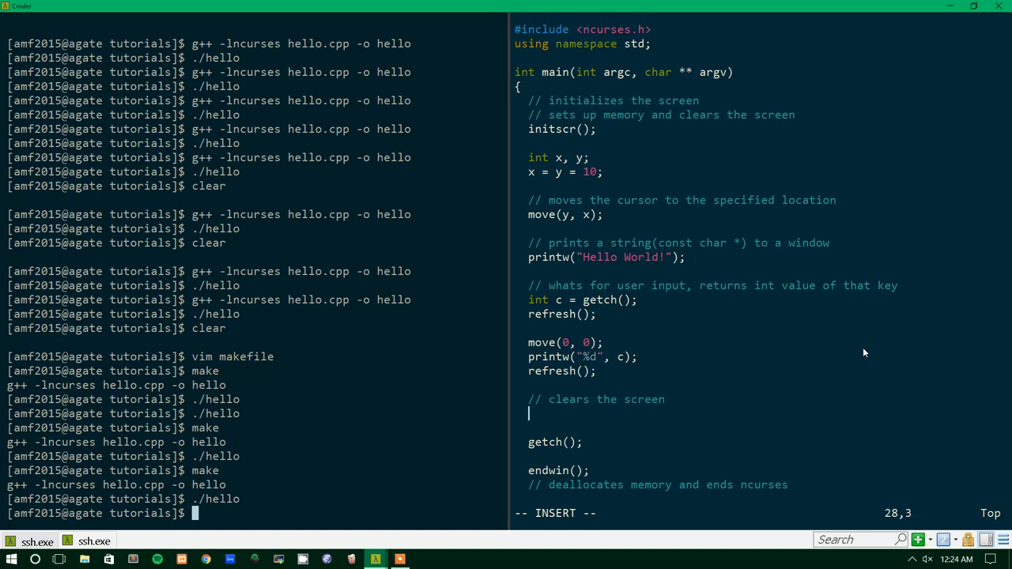
pyautogui.write('clear();')
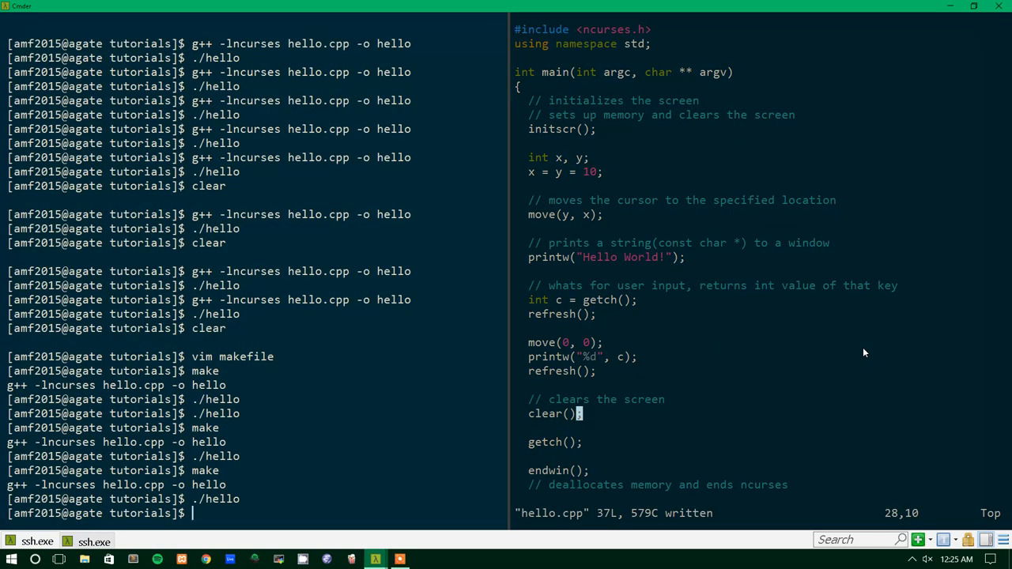
pyautogui.press('Up')
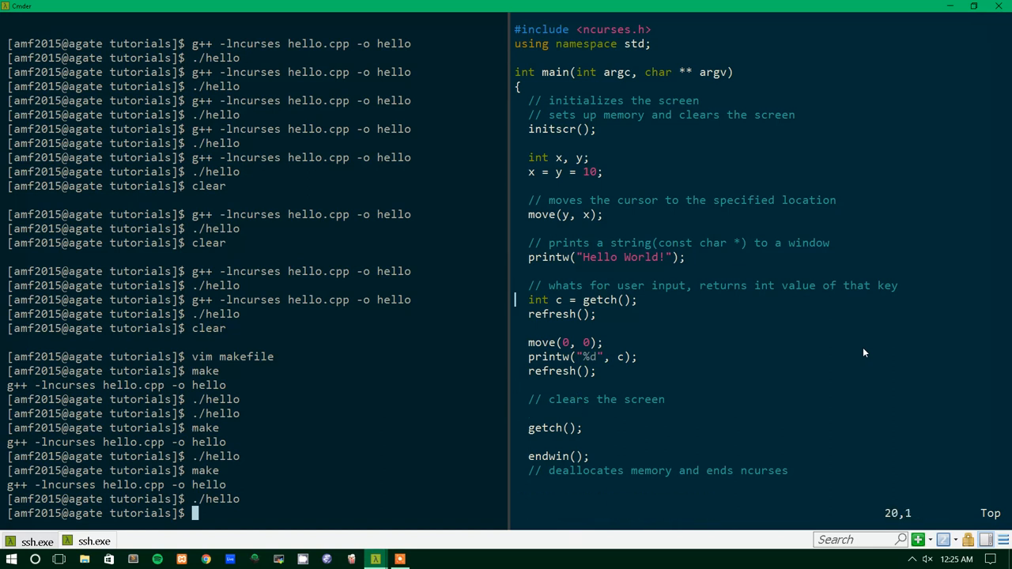
pyautogui.write('clear();')
pyautogui.click(348, 512)
pyautogui.write('make')
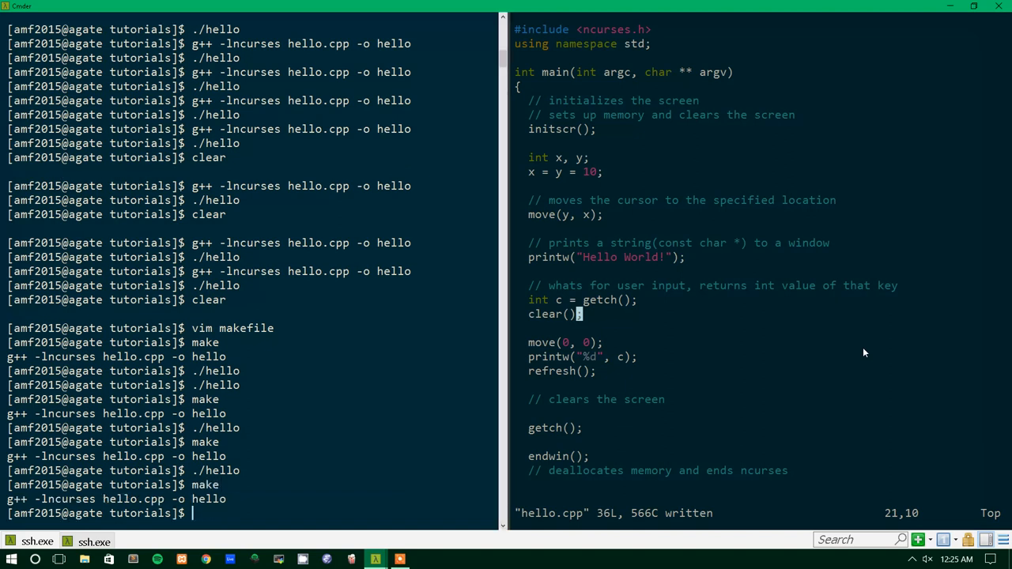
pyautogui.write('./hello')
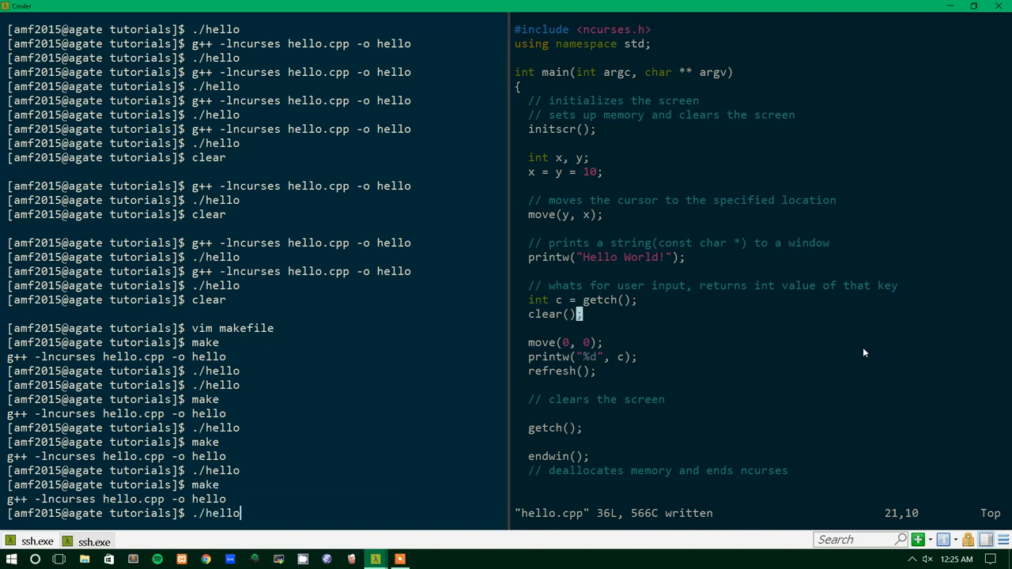